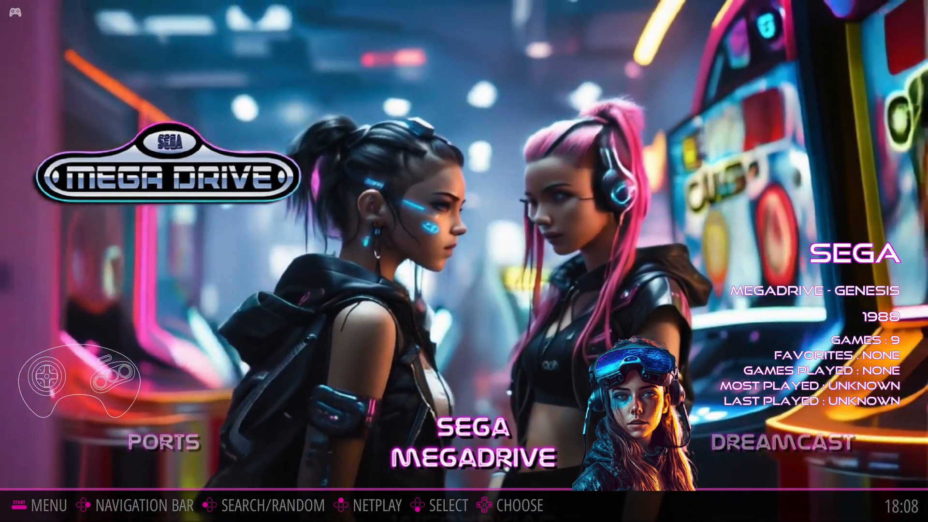
# Scroll the system carousel from Mega Drive through Dreamcast to PlayStation 2, then open the RetroBat website
pyautogui.press('Right')
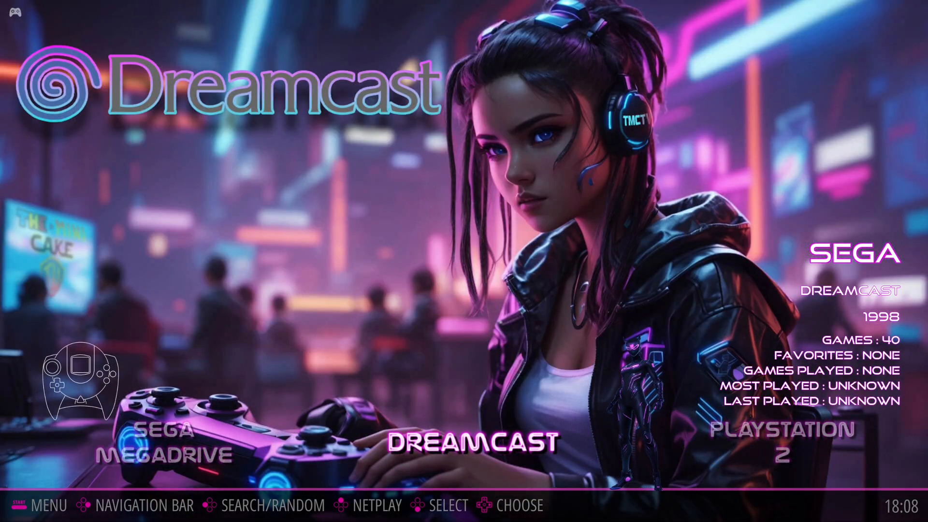
pyautogui.hscroll(3)
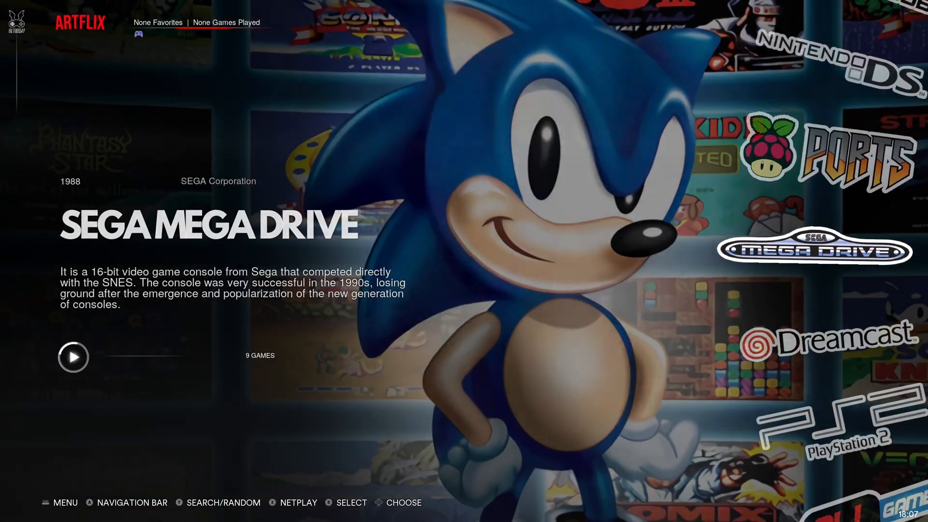
pyautogui.click(74, 357)
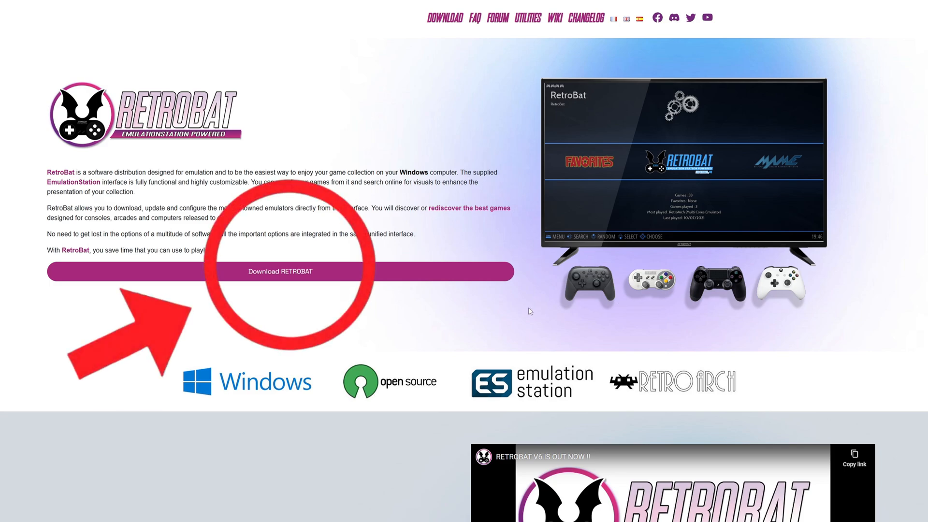
# Reach the RetroBat v7 downloads on itch.io via Download Now, choosing 'No thanks, just take me to the downloads'
pyautogui.click(281, 271)
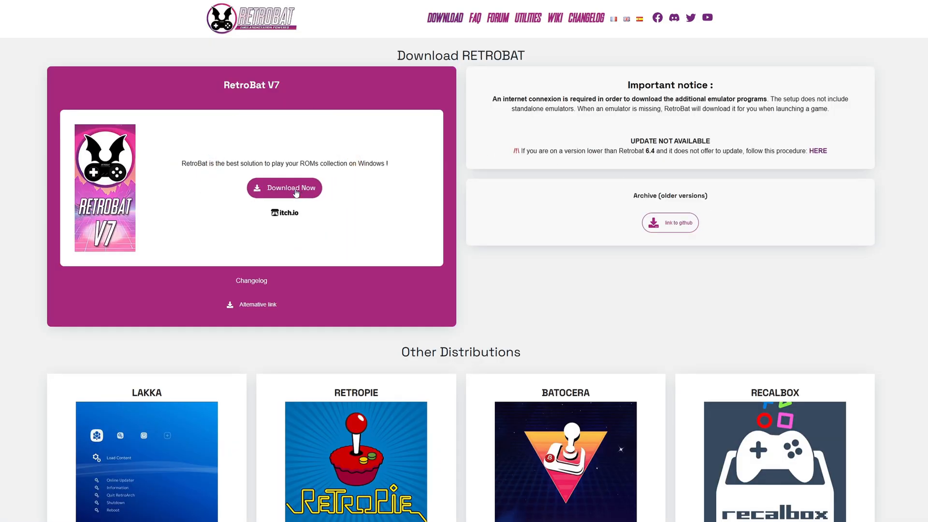
pyautogui.click(284, 187)
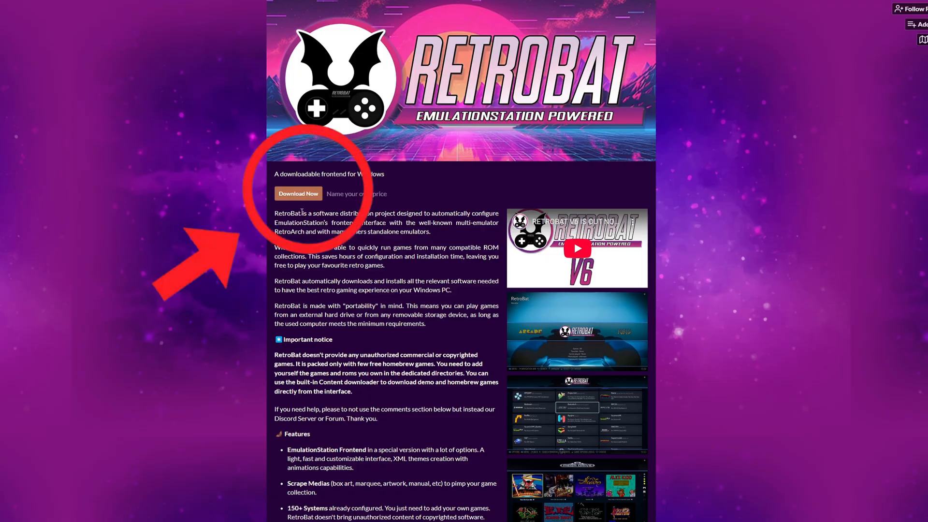
pyautogui.click(298, 194)
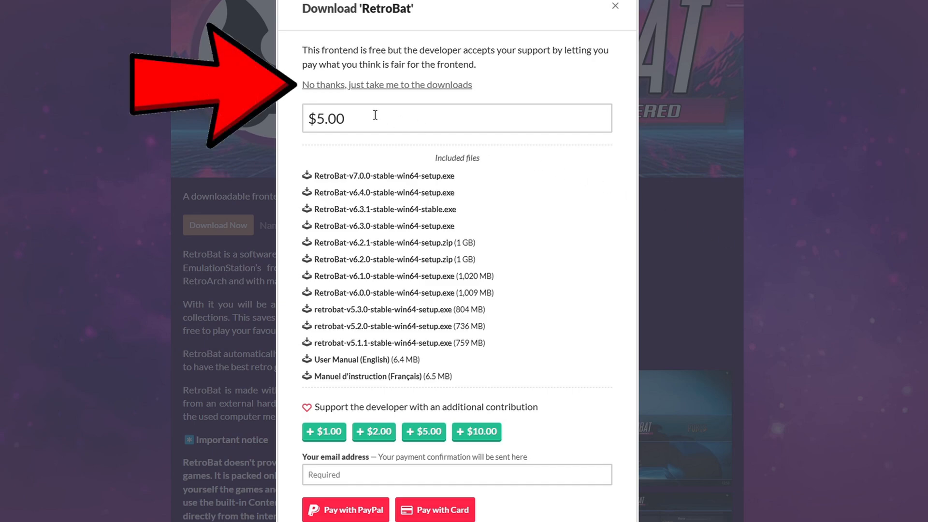
pyautogui.moveTo(445, 96)
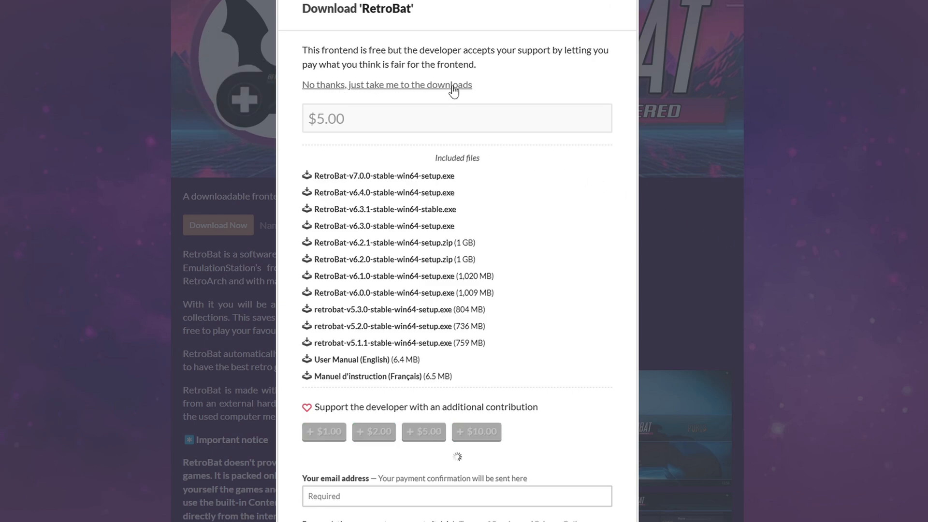
pyautogui.click(387, 85)
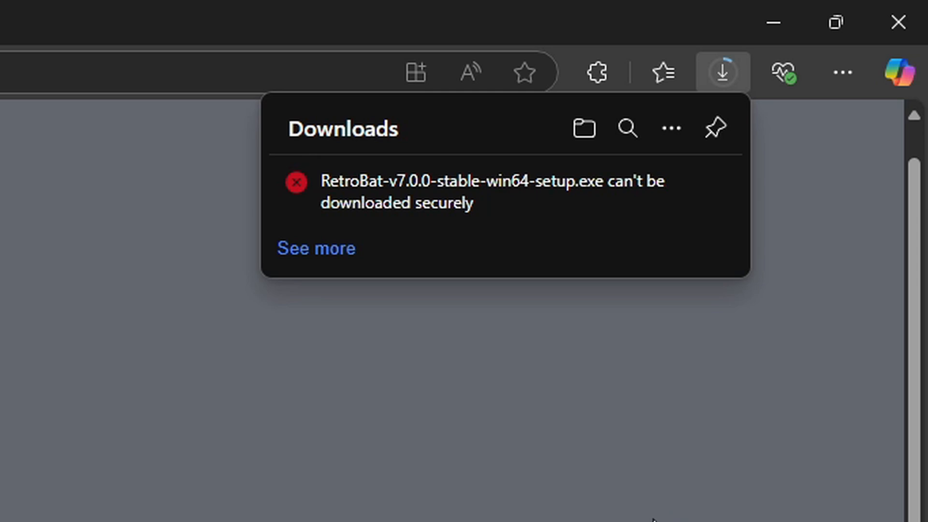
pyautogui.moveTo(314, 255)
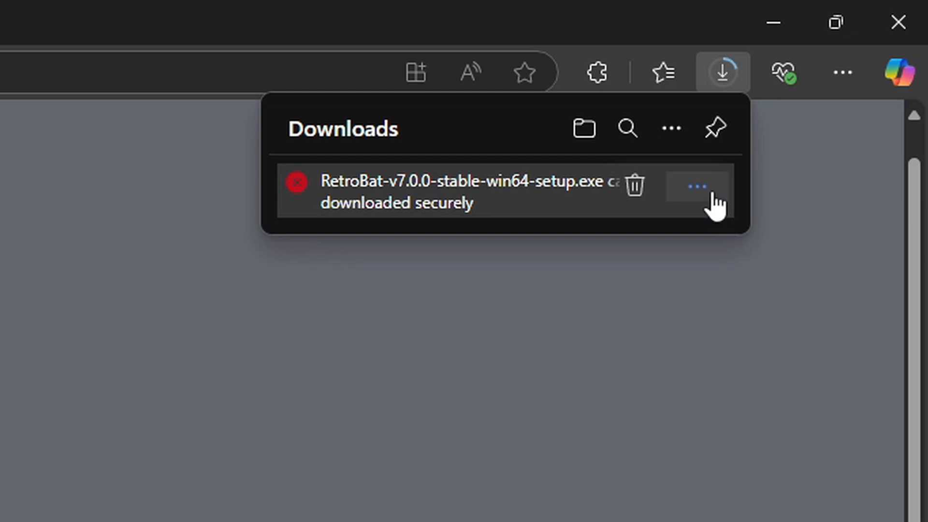
pyautogui.moveTo(580, 279)
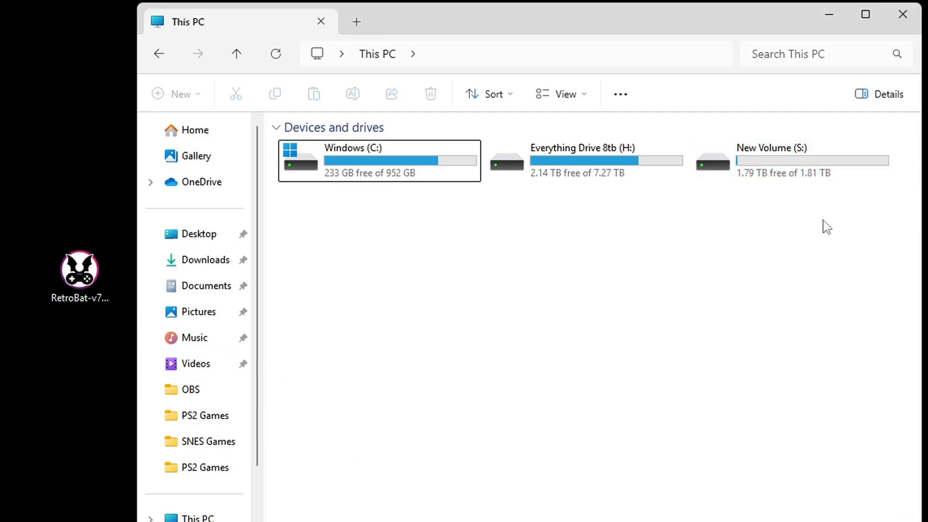
# Open New Volume (S:) showing the RetroBat v7.0.0 setup beside the PS2 and SNES folders
pyautogui.click(774, 242)
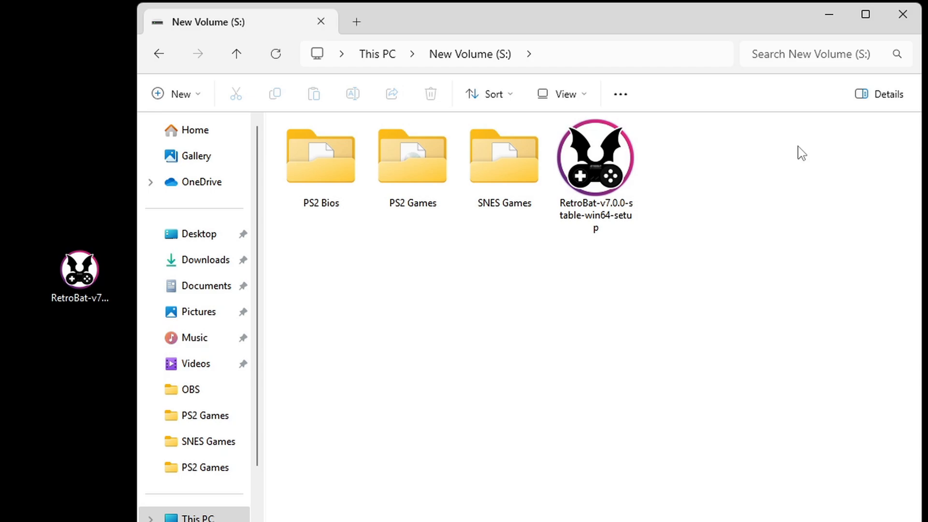
pyautogui.moveTo(669, 156)
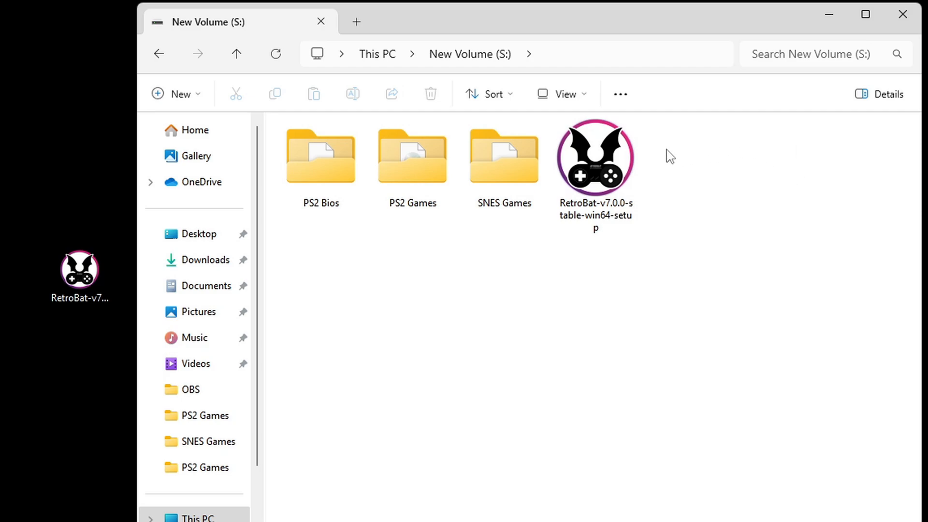
# Launch the RetroBat v7.0.0 installer in English and accept the license agreement
pyautogui.click(595, 165)
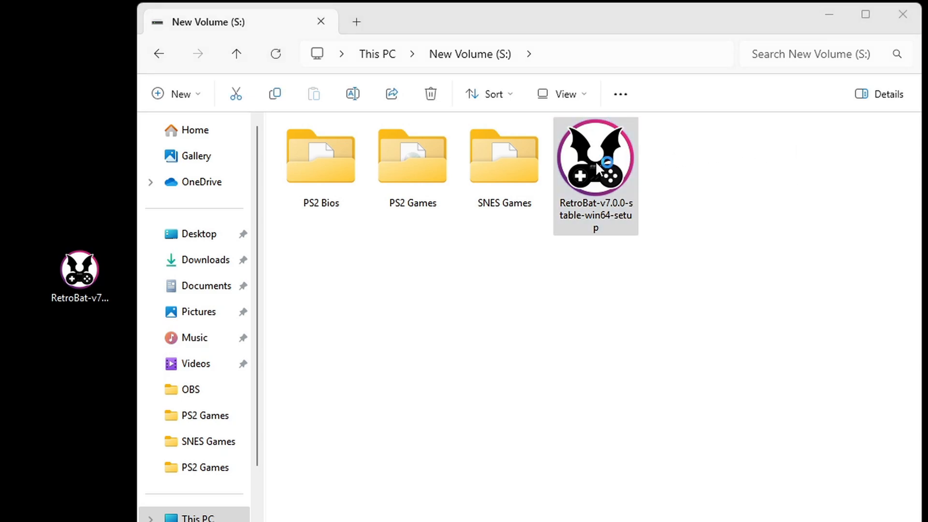
pyautogui.doubleClick(596, 166)
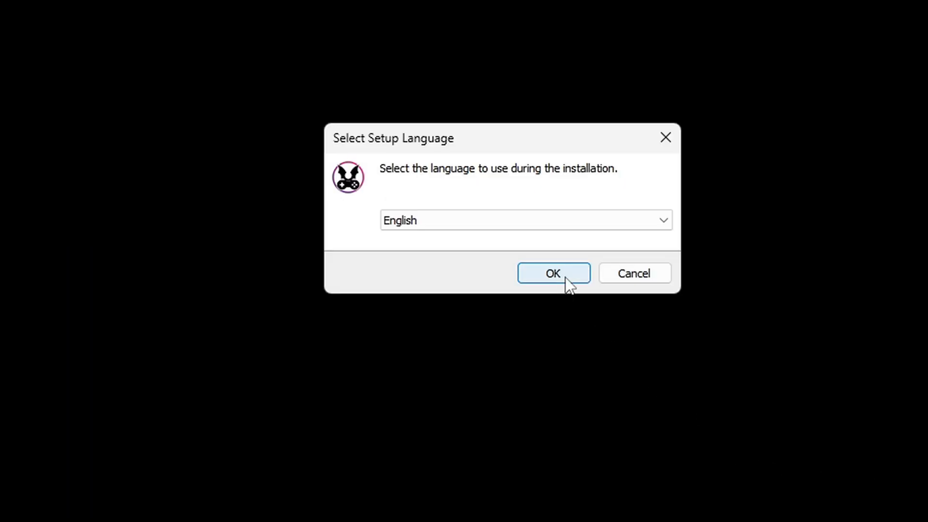
pyautogui.click(553, 272)
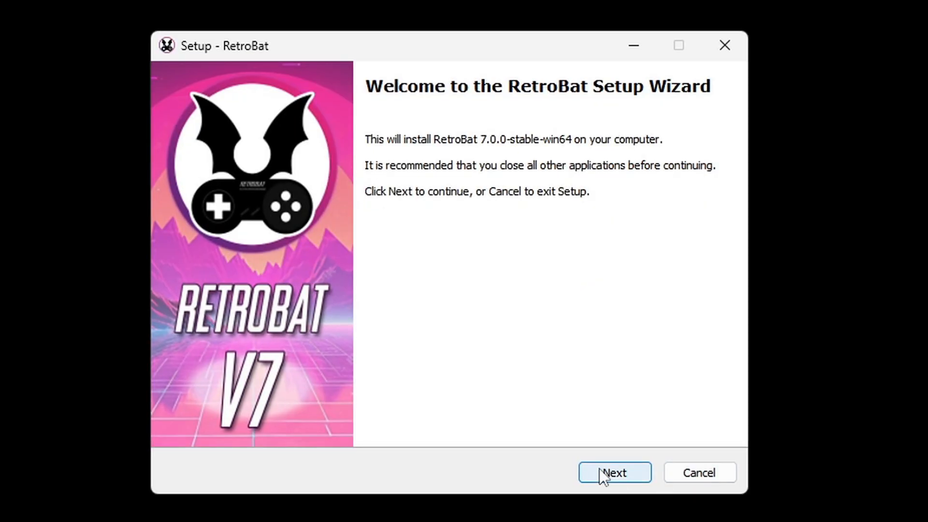
pyautogui.click(615, 473)
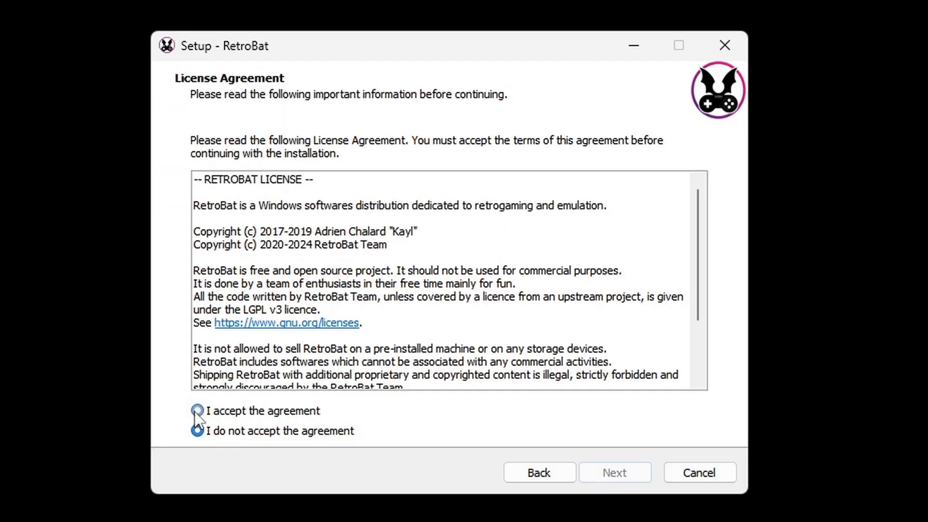
pyautogui.click(615, 471)
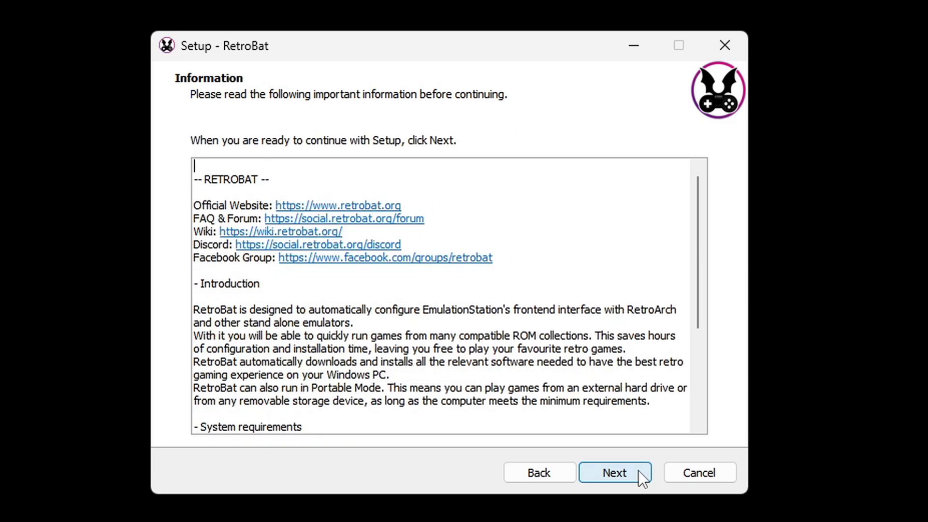
pyautogui.click(615, 473)
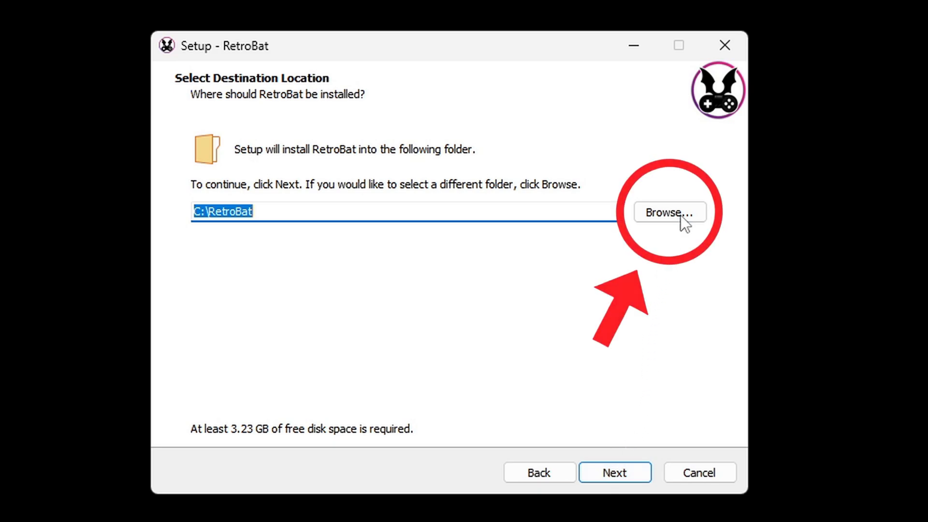
# Set the install folder to S:\RetroBat, keep all components and the desktop shortcut, and install
pyautogui.click(669, 212)
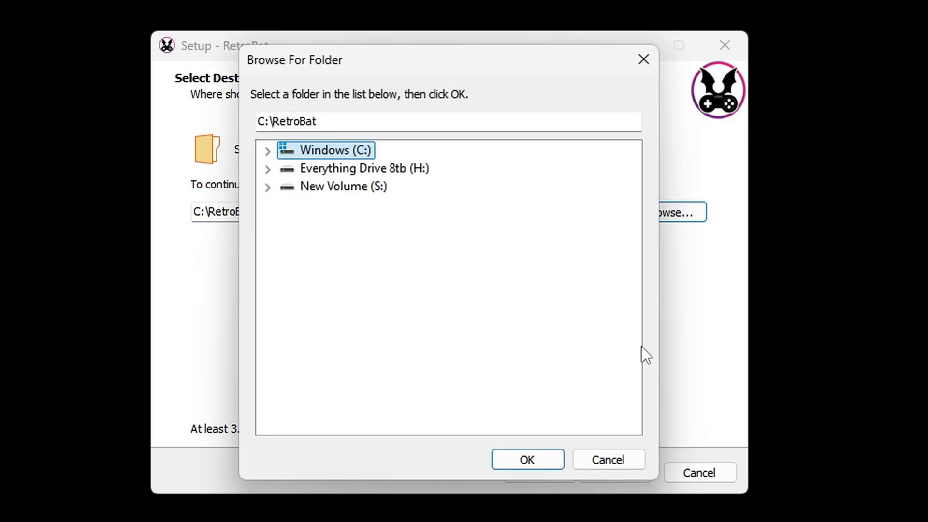
pyautogui.moveTo(340, 191)
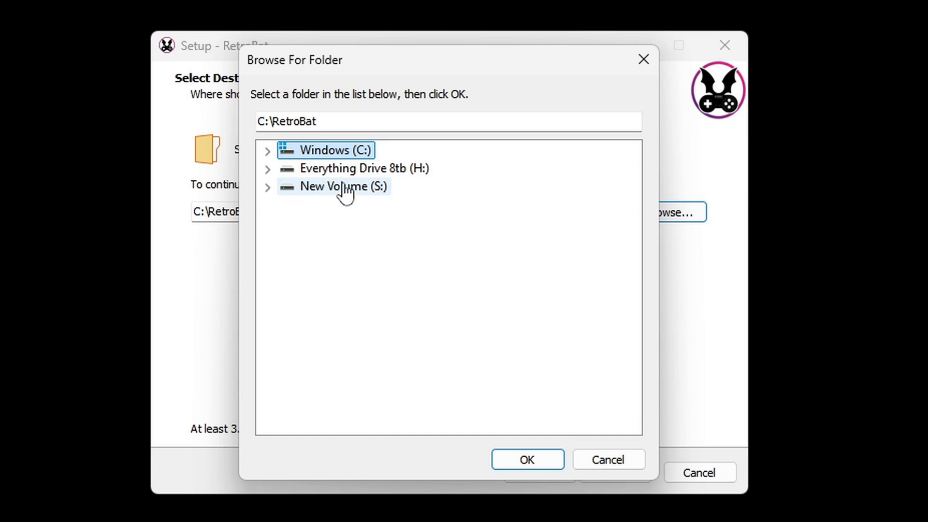
pyautogui.click(528, 459)
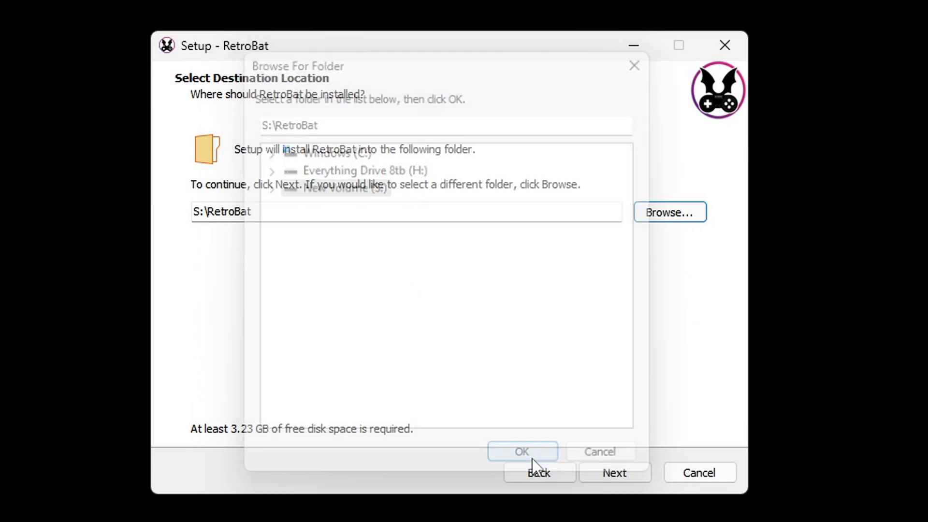
pyautogui.click(523, 451)
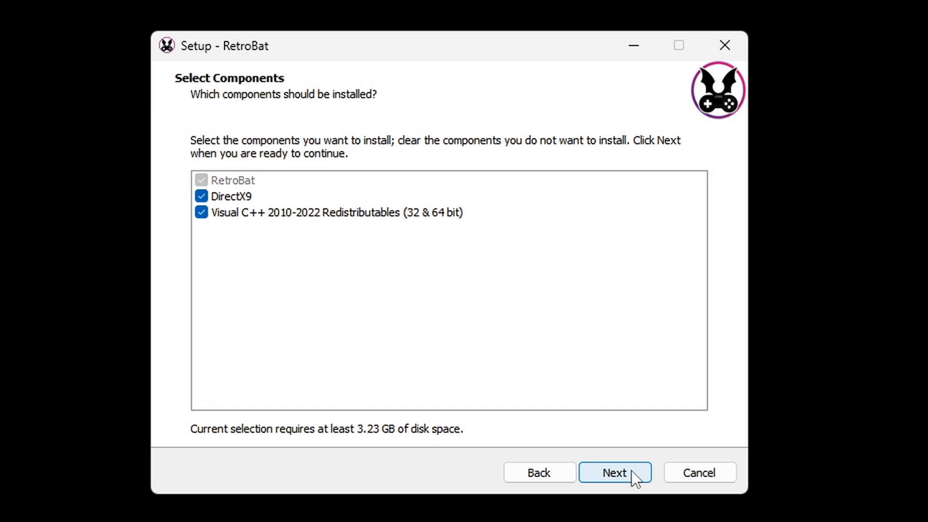
pyautogui.click(615, 472)
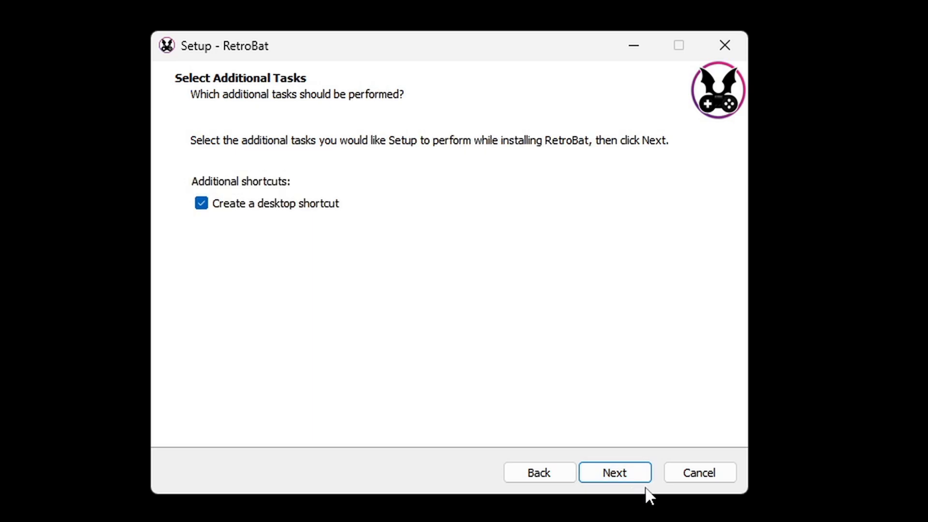
pyautogui.moveTo(633, 488)
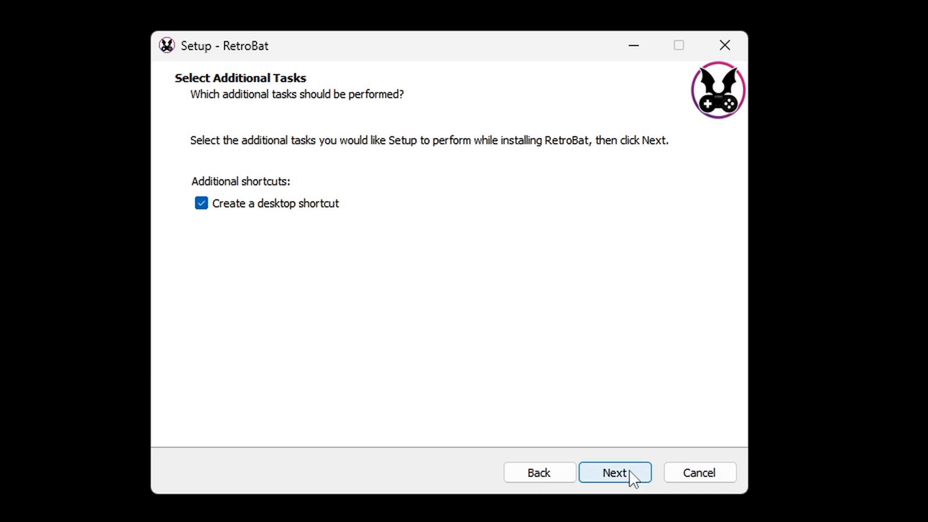
pyautogui.click(615, 473)
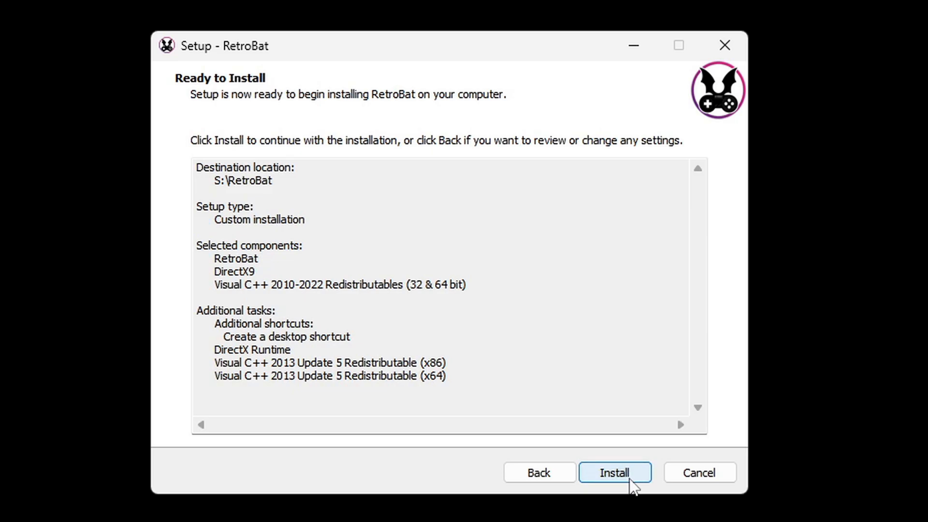
pyautogui.click(615, 472)
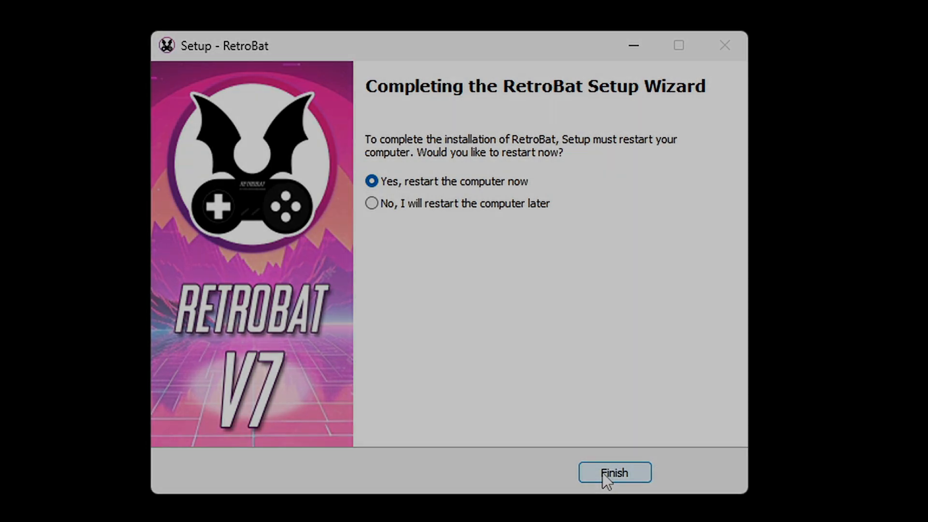
# Finish setup and open New Volume (S:) in two File Explorer windows side by side
pyautogui.click(614, 473)
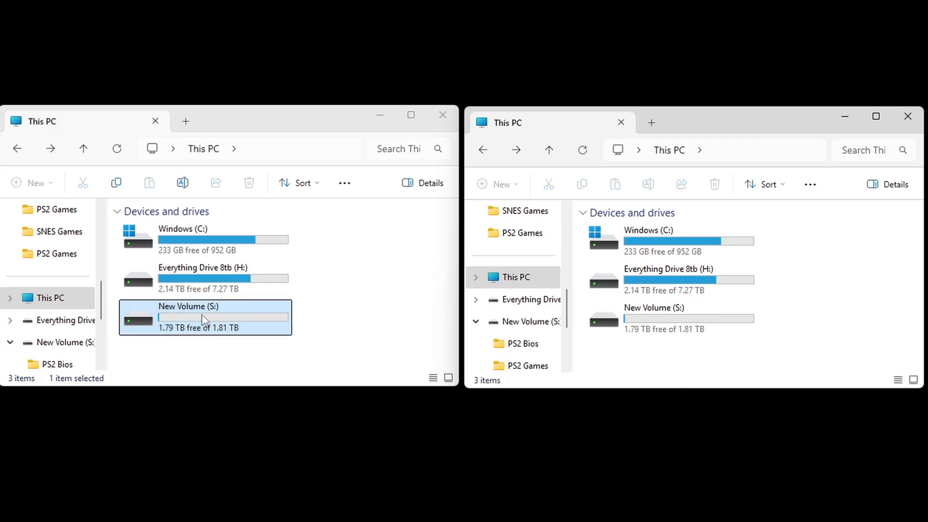
pyautogui.doubleClick(189, 306)
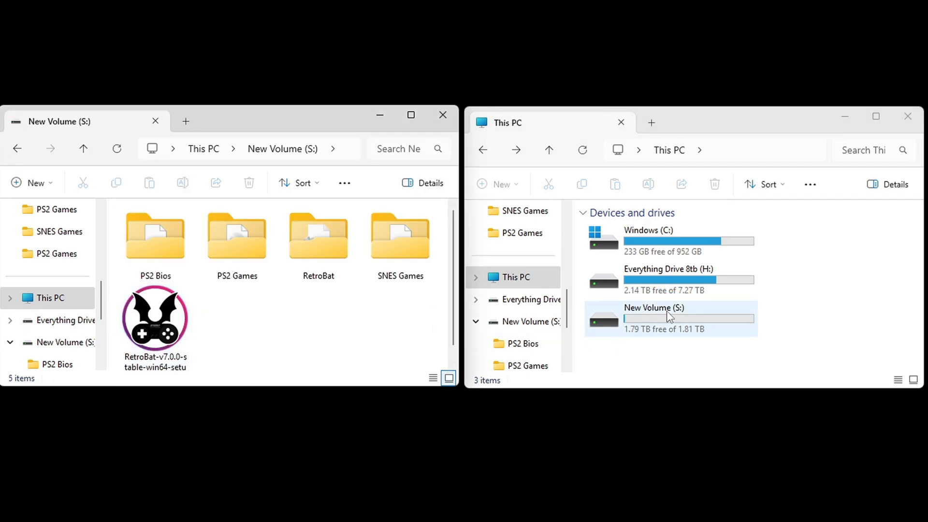
pyautogui.doubleClick(654, 308)
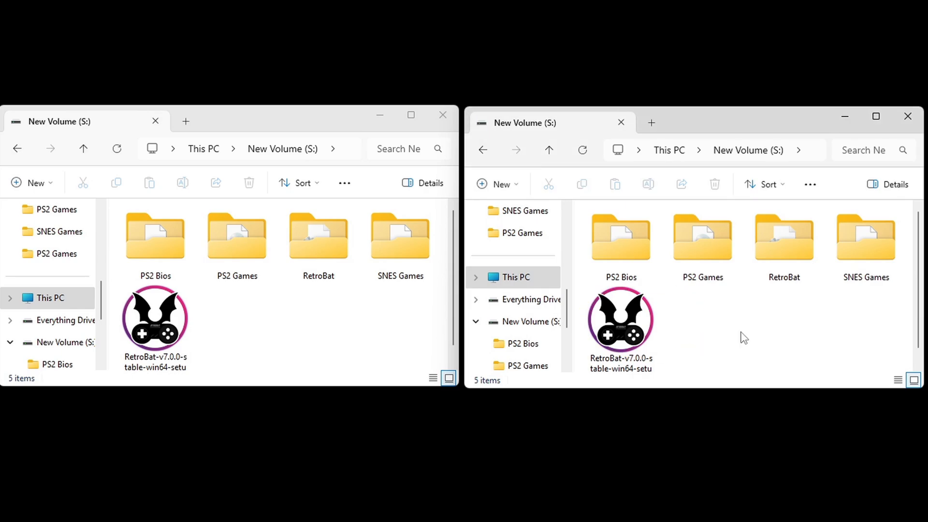
pyautogui.moveTo(747, 358)
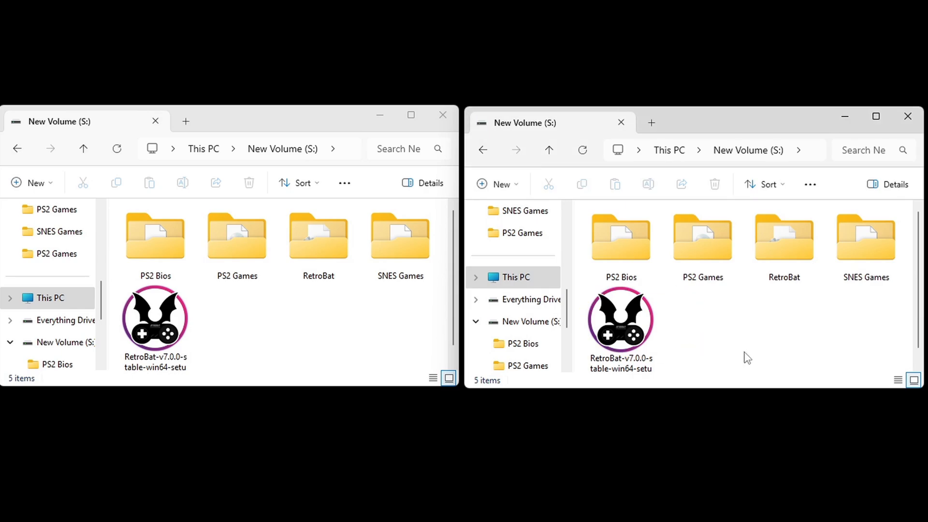
pyautogui.click(793, 243)
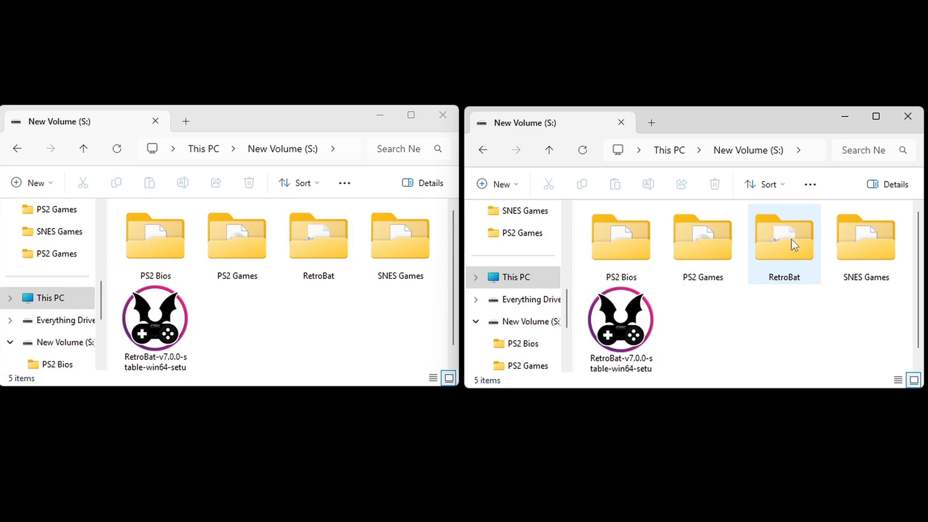
# Open RetroBat's bios\pcsx2\bios folder on the right and the PS2 Bios folder on the left for moving the BIOS files
pyautogui.doubleClick(784, 243)
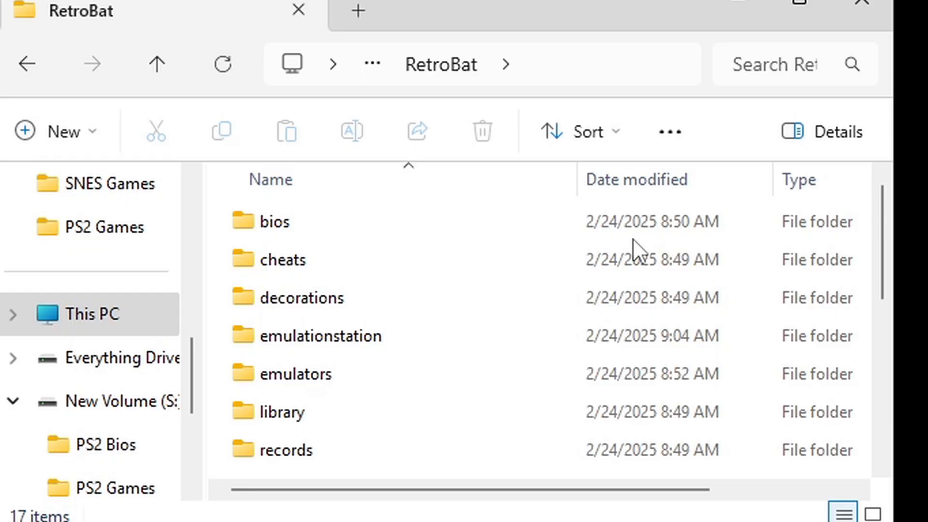
pyautogui.click(274, 223)
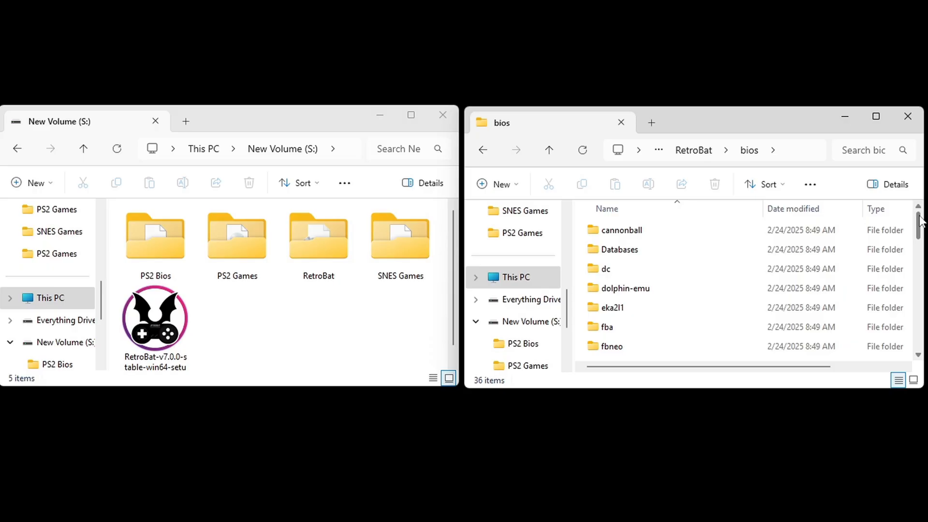
pyautogui.scroll(-3)
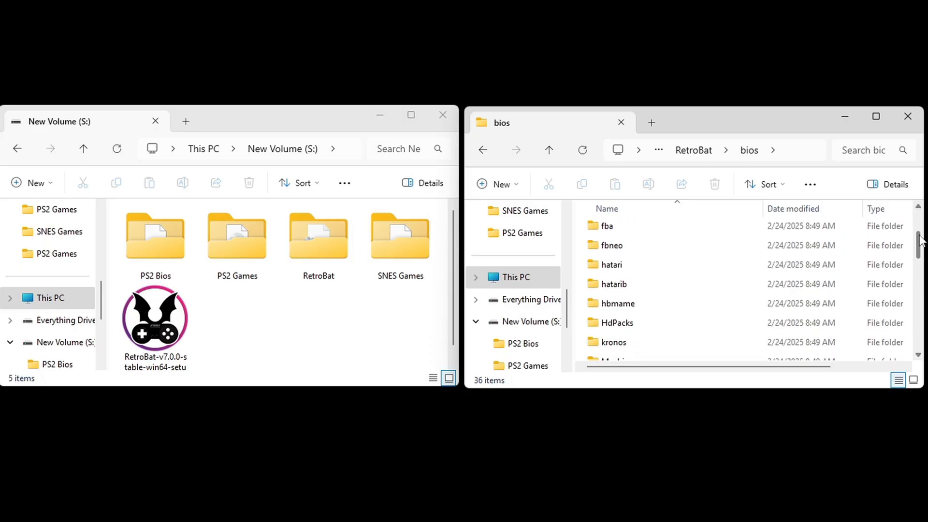
pyautogui.scroll(-3)
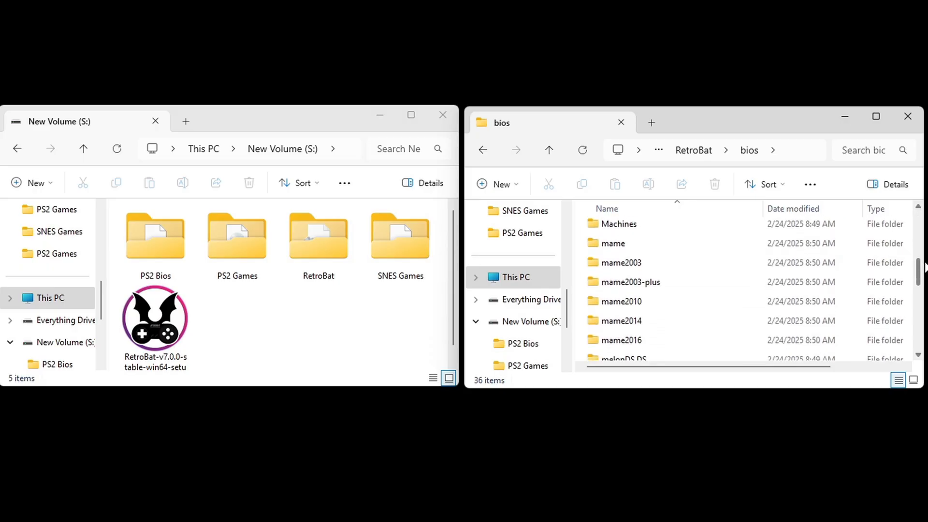
pyautogui.scroll(-3)
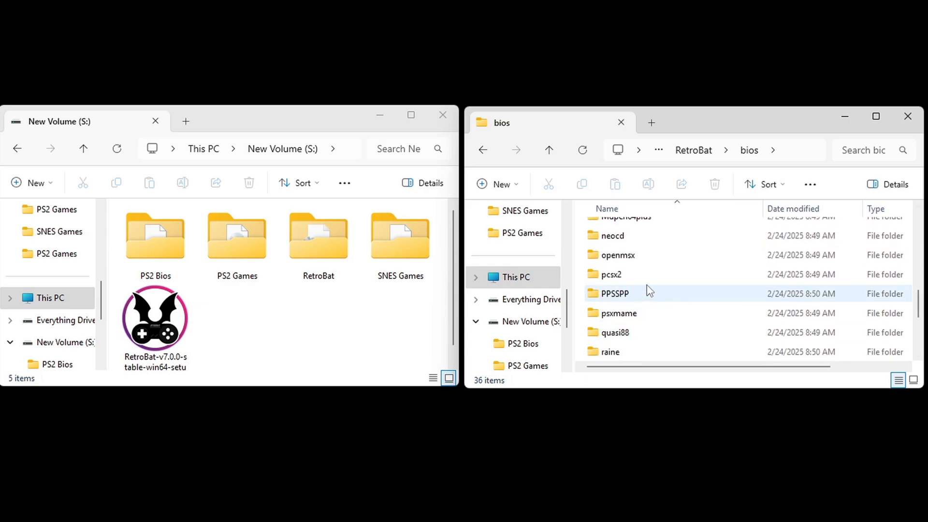
pyautogui.doubleClick(611, 274)
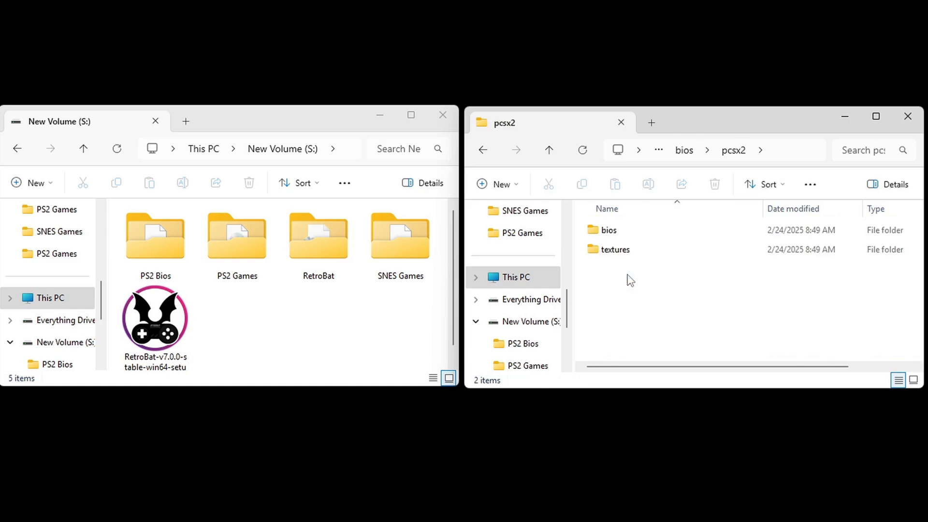
pyautogui.click(609, 230)
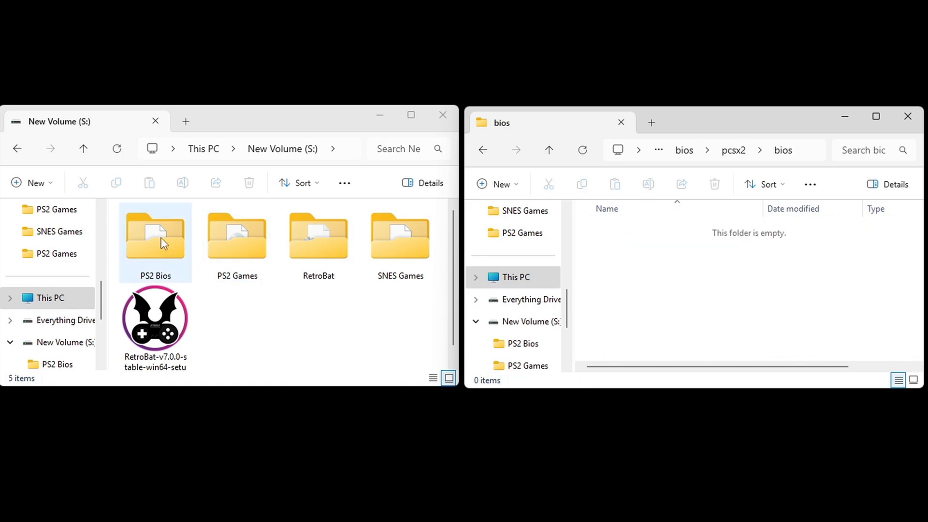
pyautogui.doubleClick(155, 236)
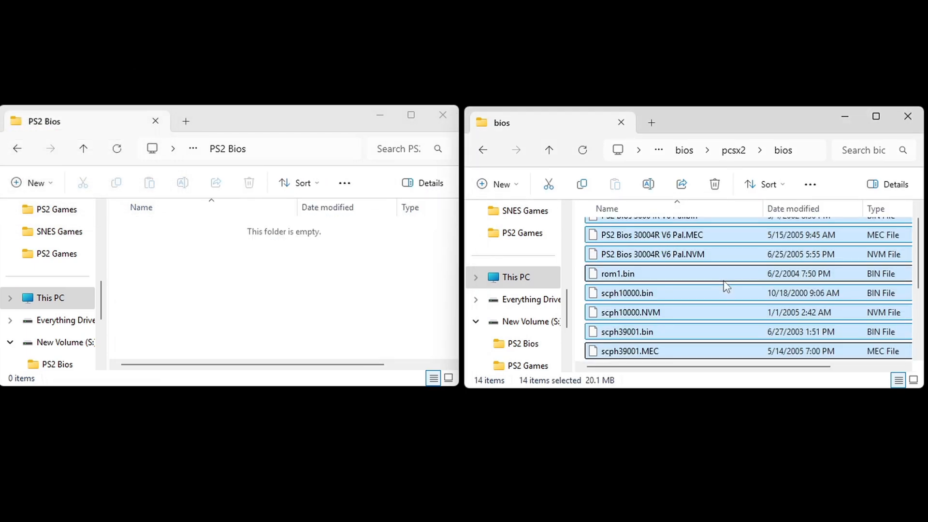
# Navigate to RetroBat's roms\ps2 folder on the right and the PS2 Games folder on the left for moving the seven disc images
pyautogui.click(483, 149)
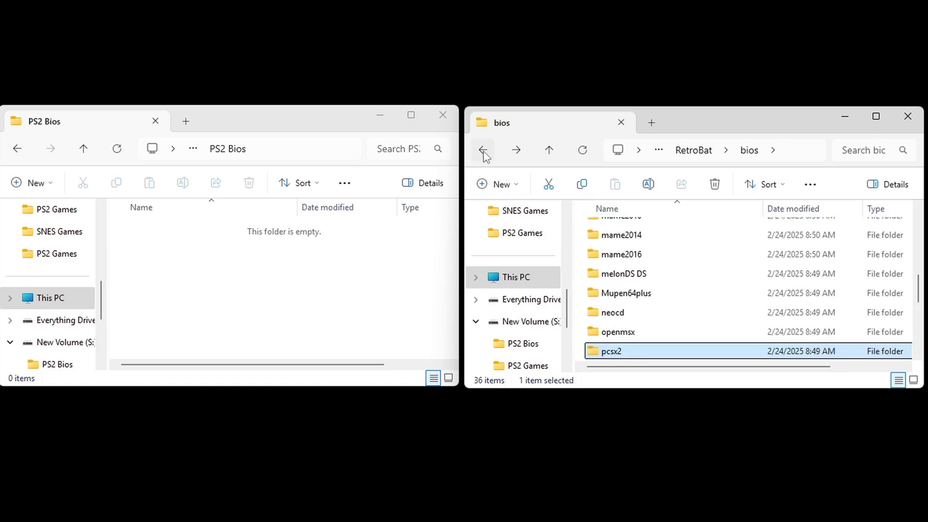
pyautogui.click(484, 149)
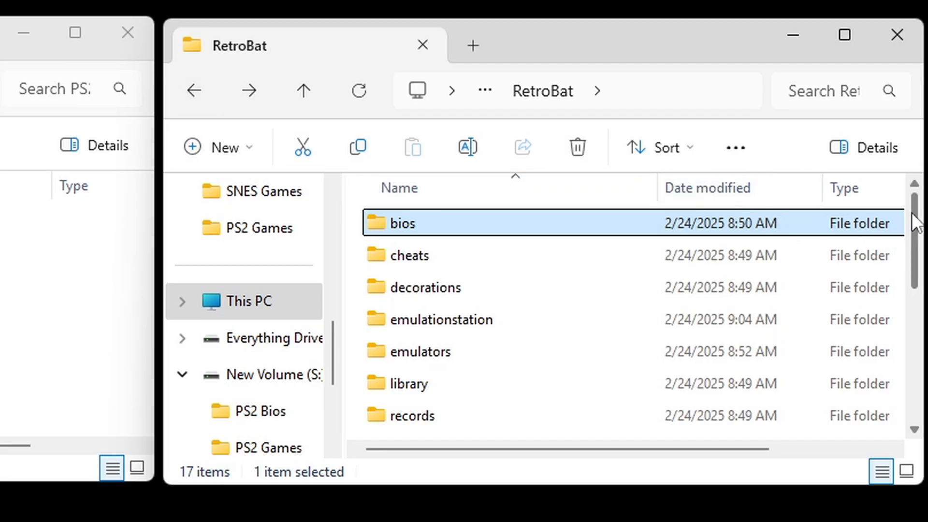
pyautogui.scroll(-3)
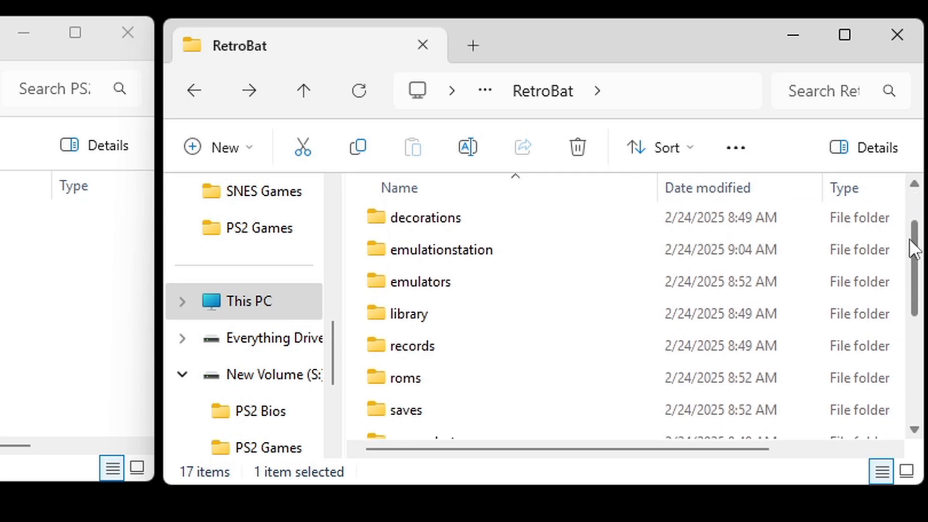
pyautogui.scroll(-3)
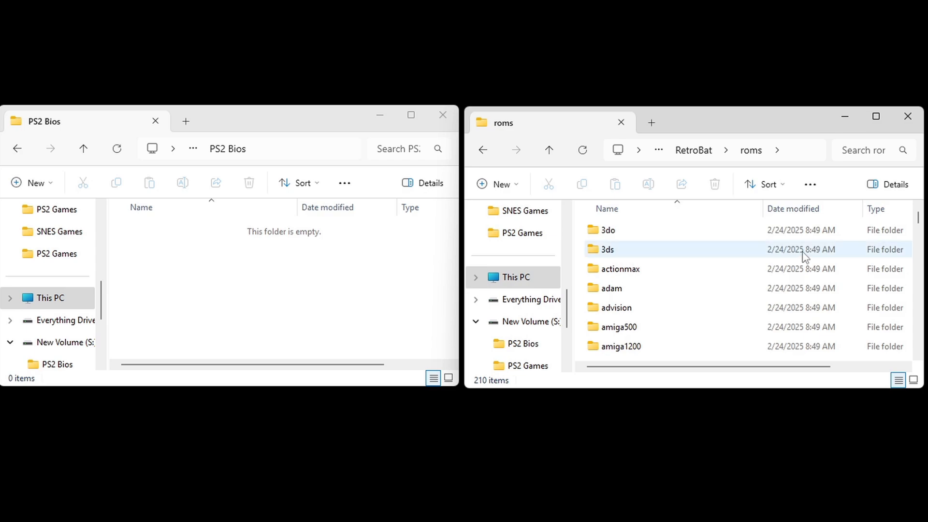
pyautogui.scroll(-3)
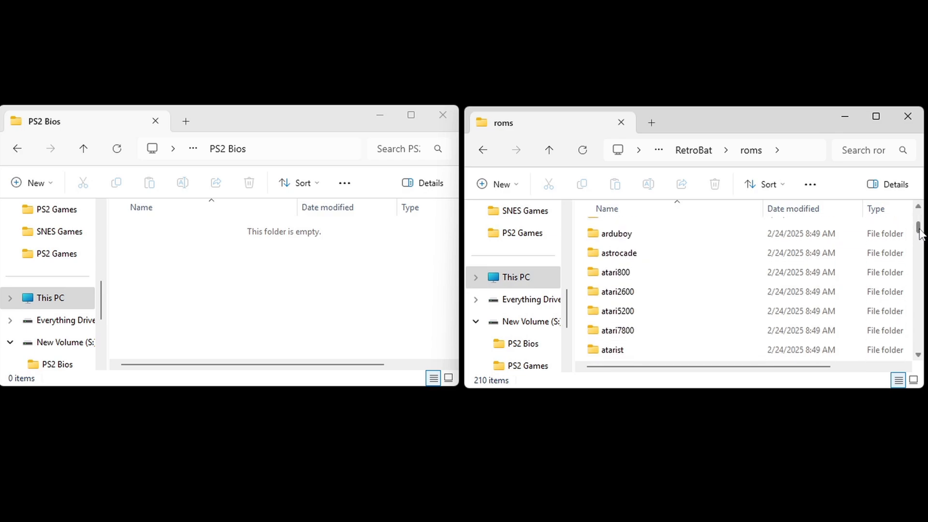
pyautogui.scroll(-3)
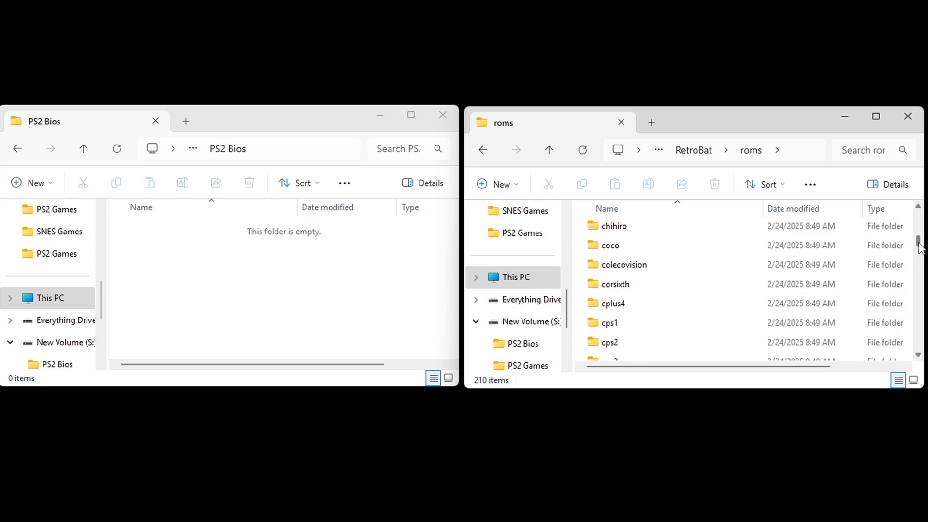
pyautogui.scroll(-3)
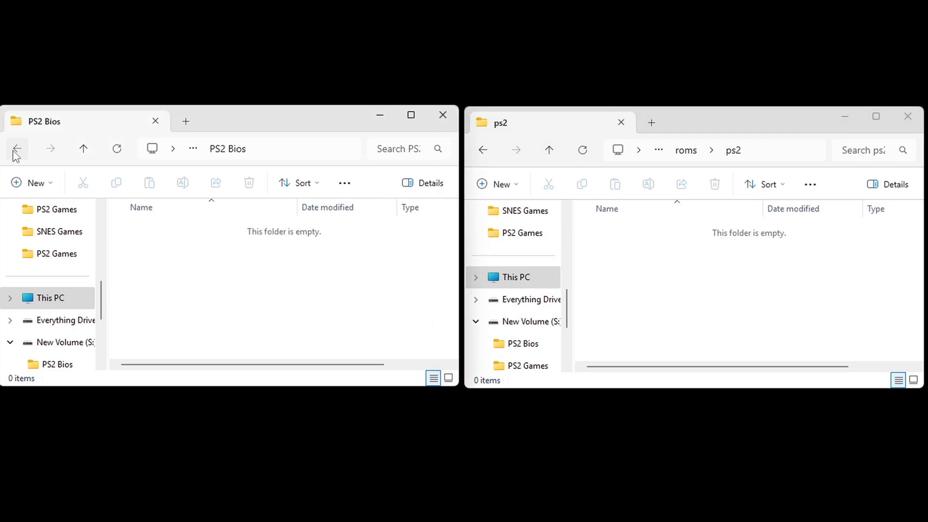
pyautogui.click(16, 149)
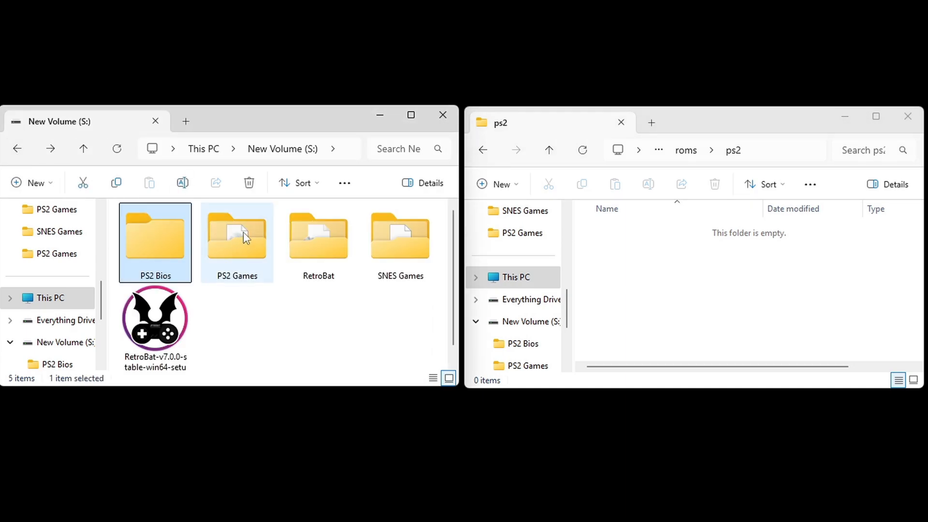
pyautogui.doubleClick(237, 236)
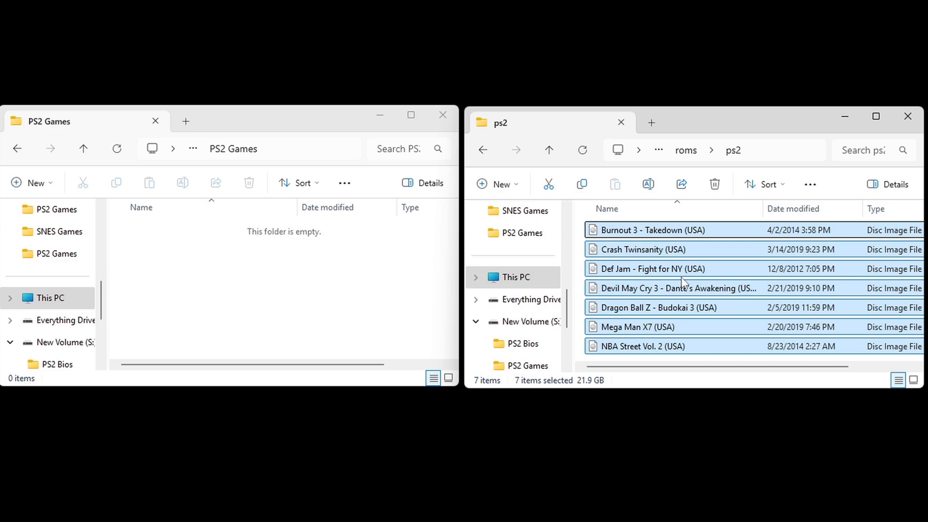
# Open RetroBat's roms\snes folder beside SNES Games and move the seven SNES ROMs across
pyautogui.click(484, 149)
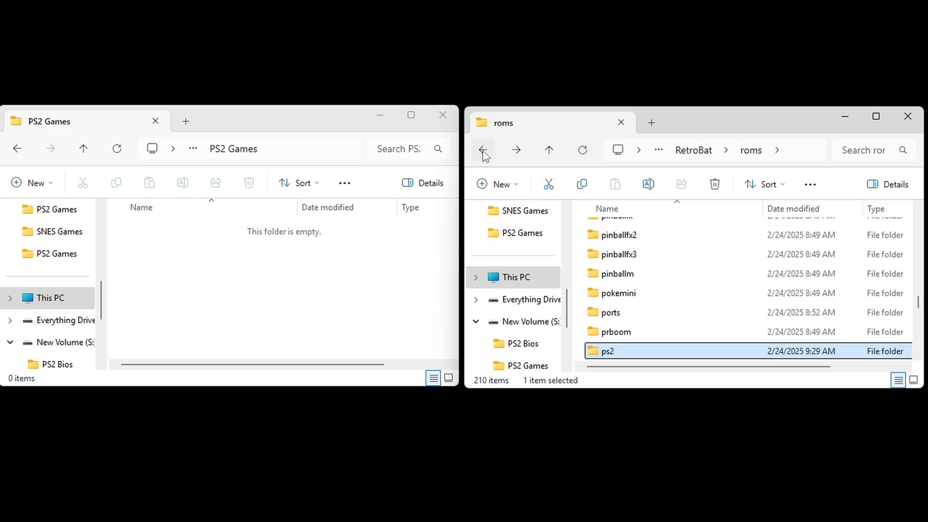
pyautogui.scroll(-3)
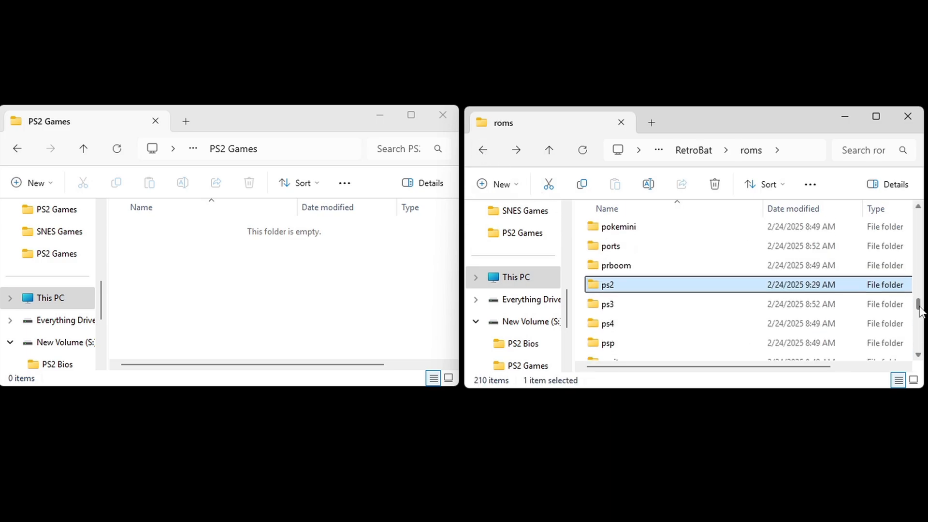
pyautogui.scroll(-3)
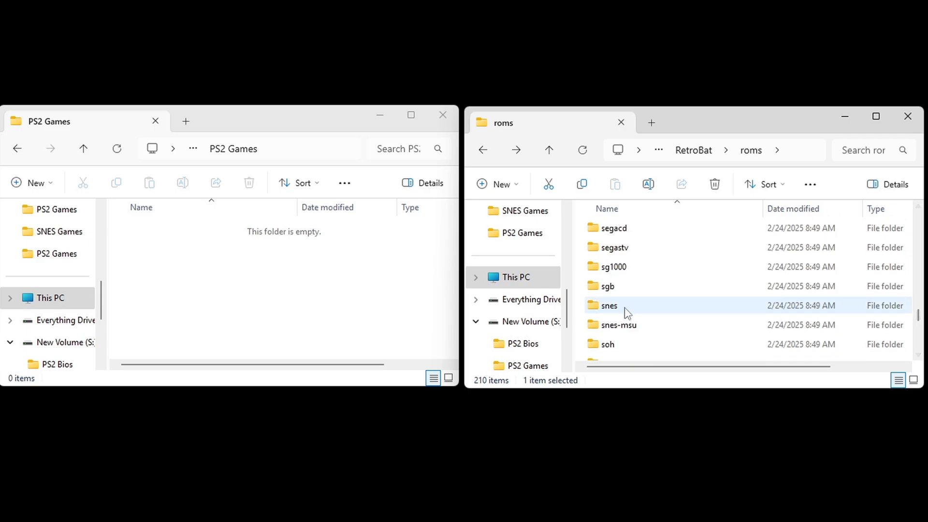
pyautogui.doubleClick(609, 306)
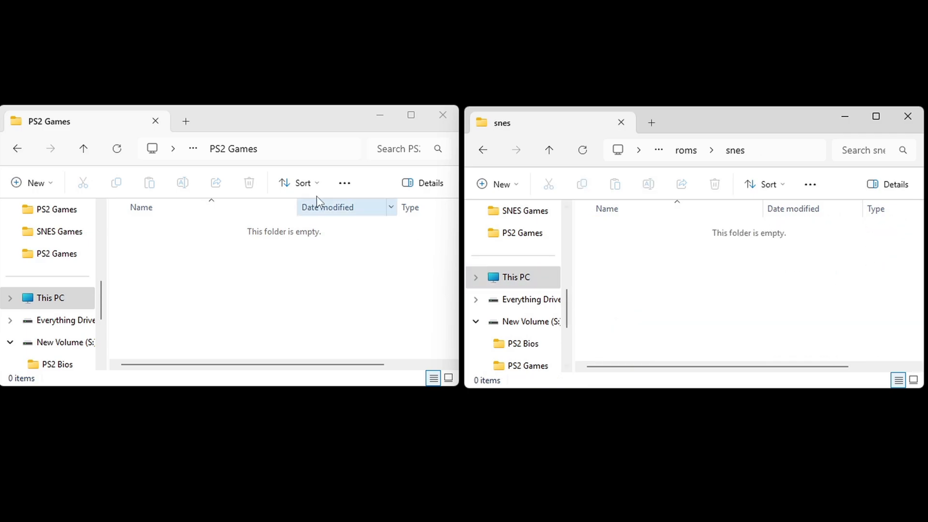
pyautogui.click(17, 149)
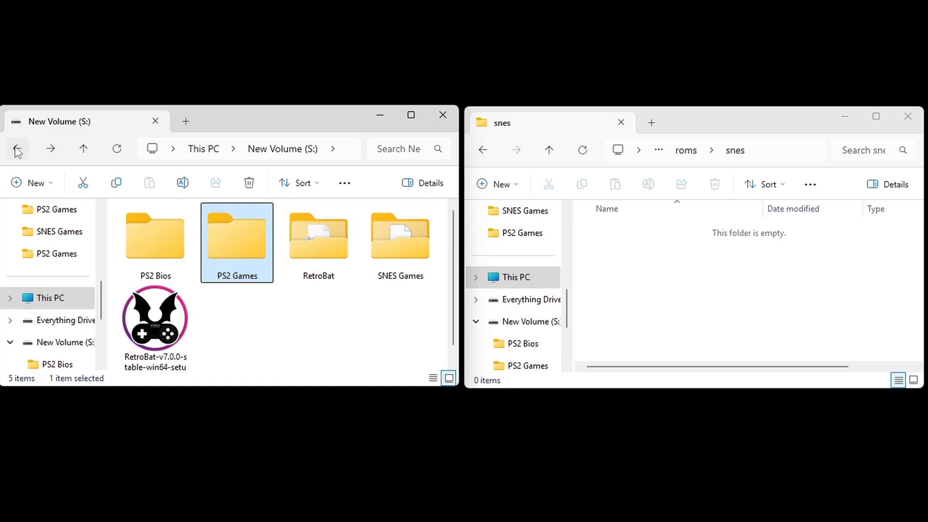
pyautogui.moveTo(400, 238)
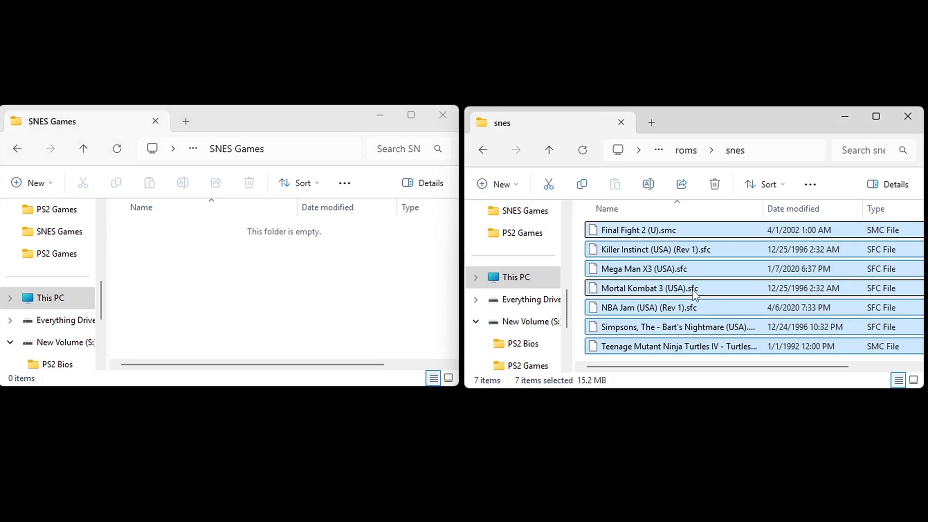
pyautogui.click(483, 149)
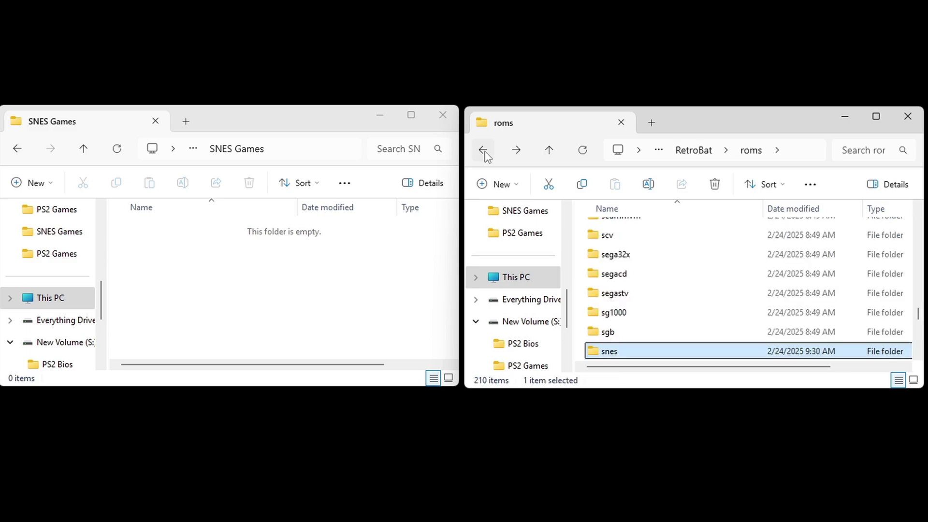
# Return to the RetroBat folder and close the File Explorer windows, leaving the desktop
pyautogui.click(483, 150)
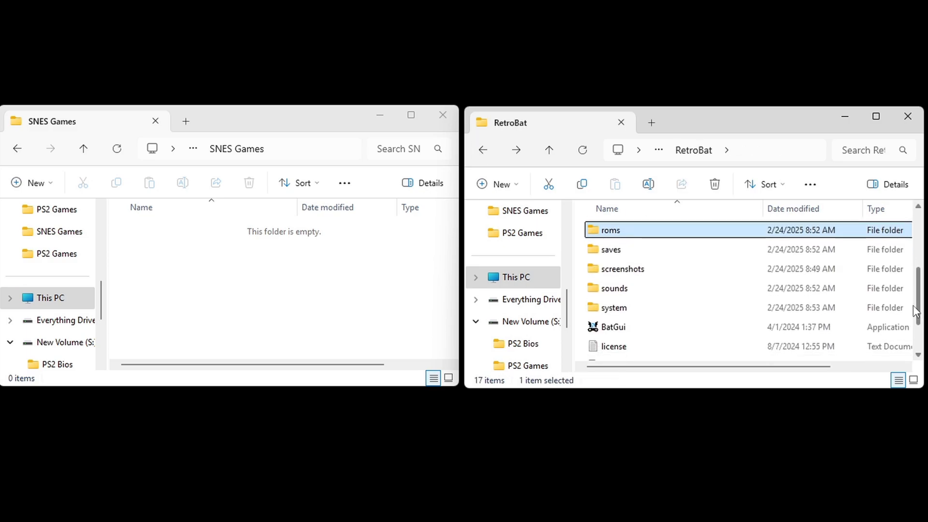
pyautogui.click(611, 250)
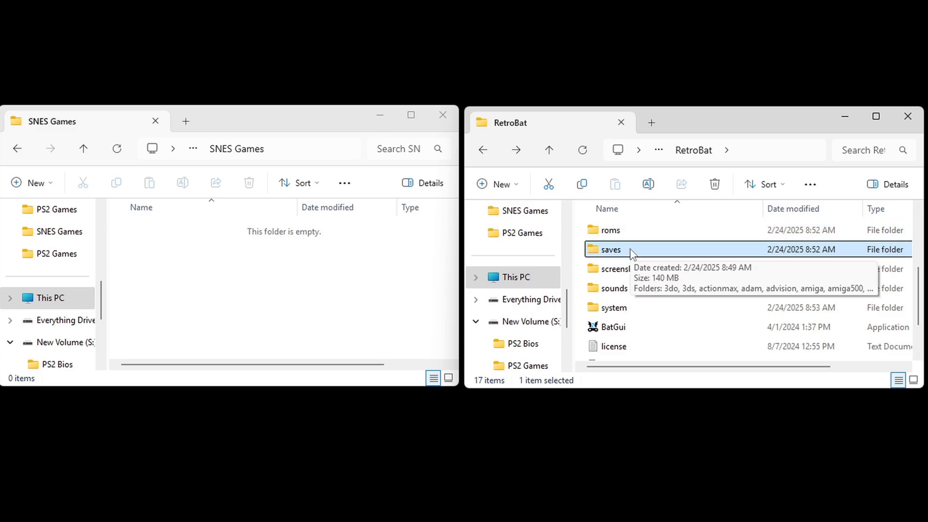
pyautogui.moveTo(673, 249)
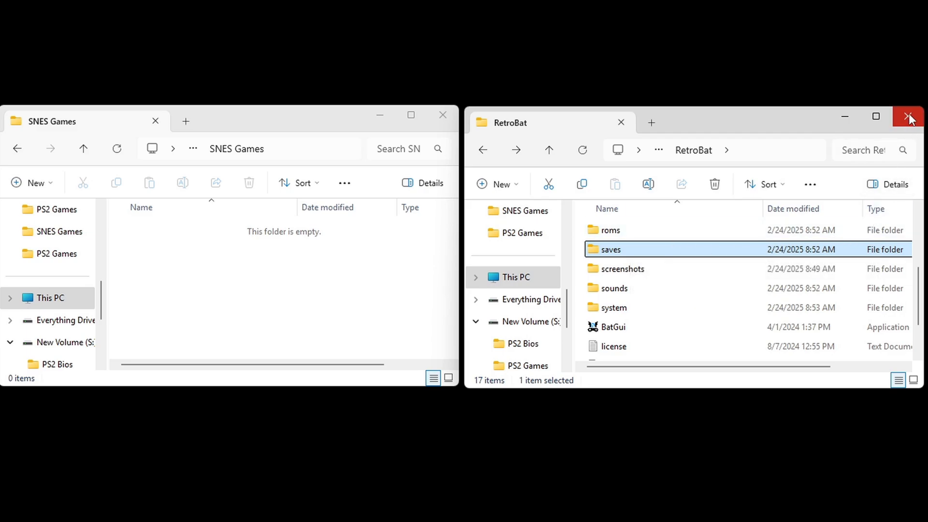
pyautogui.click(908, 117)
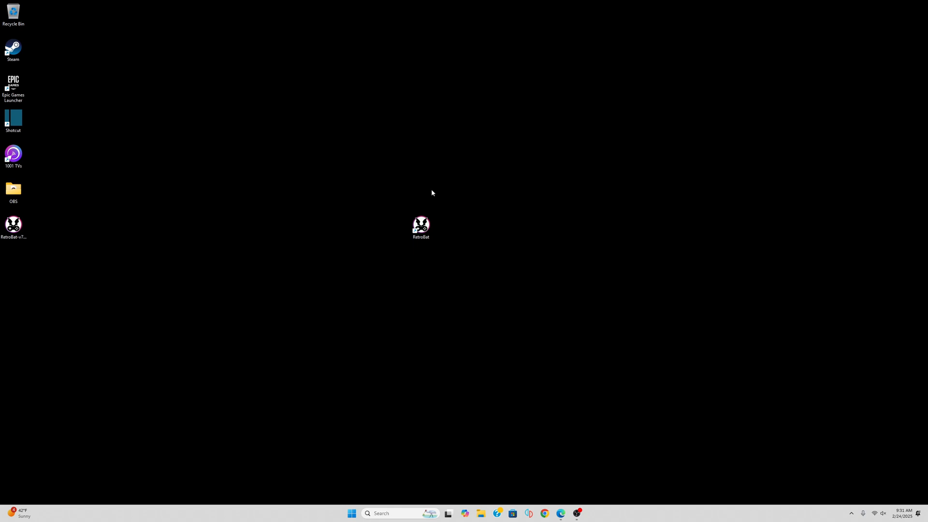
# Launch RetroBat from the desktop shortcut and switch Frontend Music on in Sound Settings
pyautogui.click(422, 226)
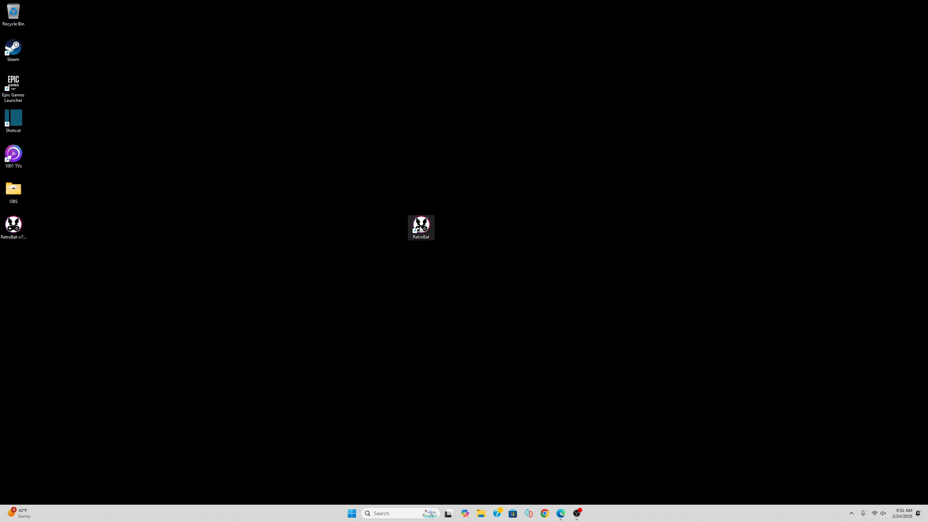
pyautogui.doubleClick(422, 227)
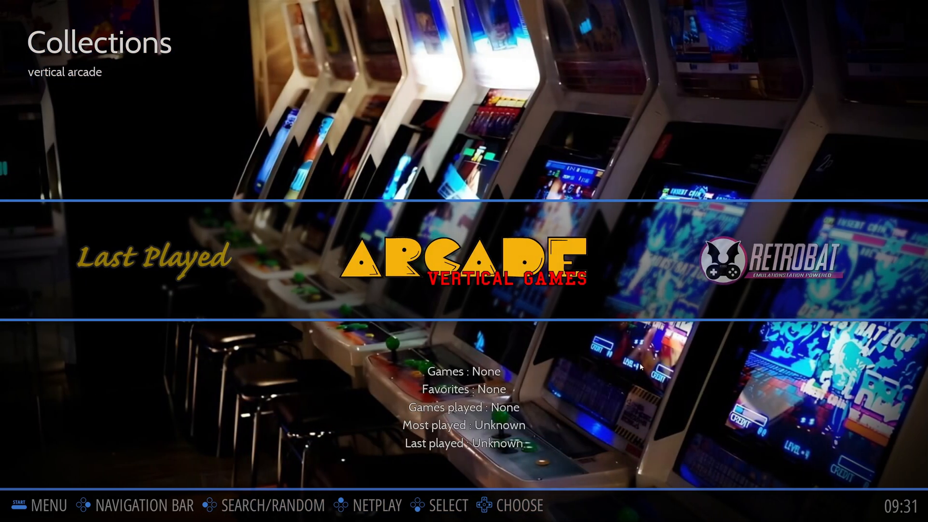
pyautogui.press('Right')
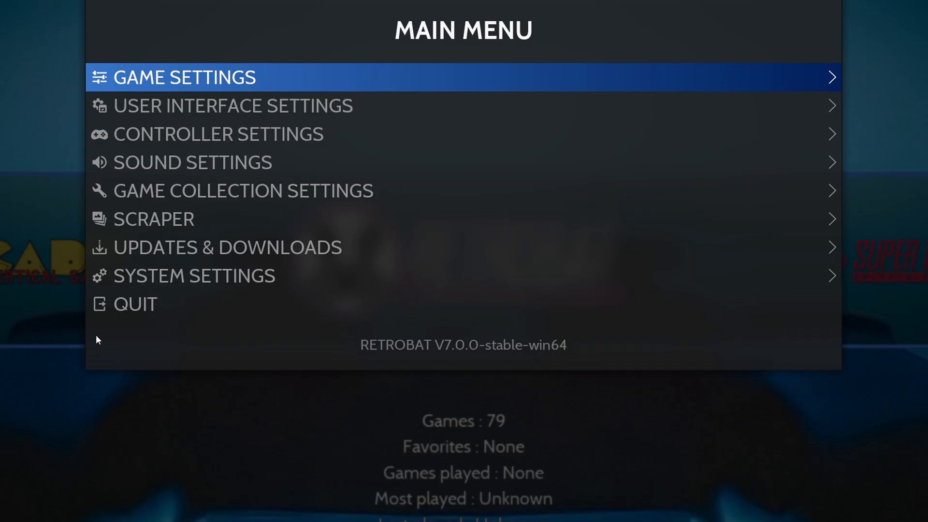
pyautogui.click(191, 162)
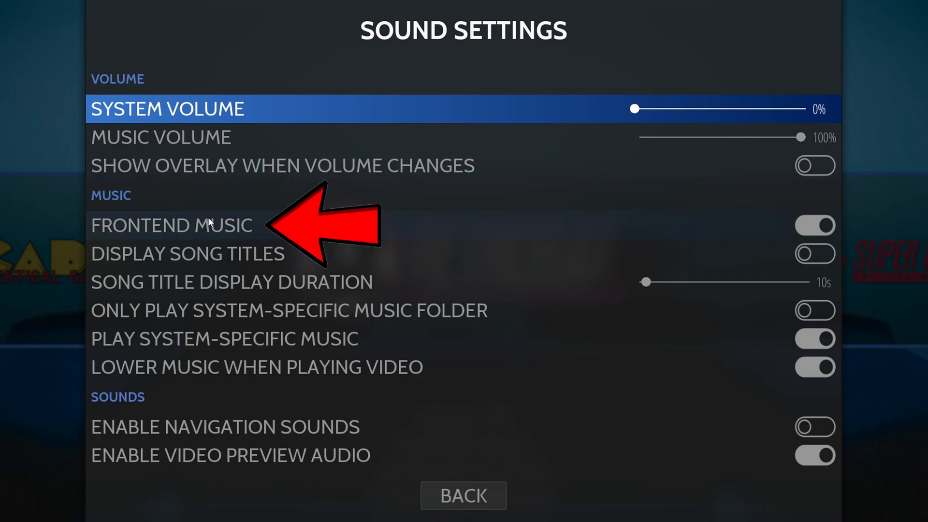
pyautogui.moveTo(810, 246)
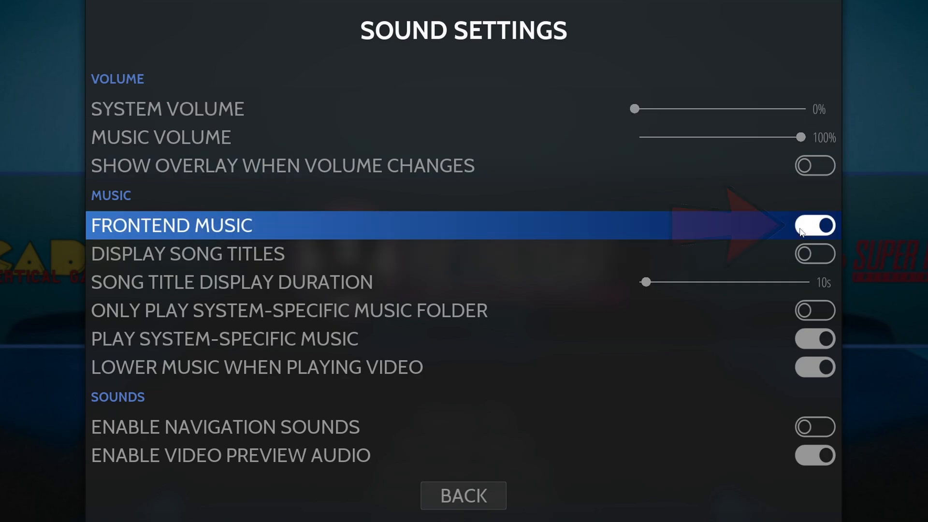
pyautogui.click(462, 509)
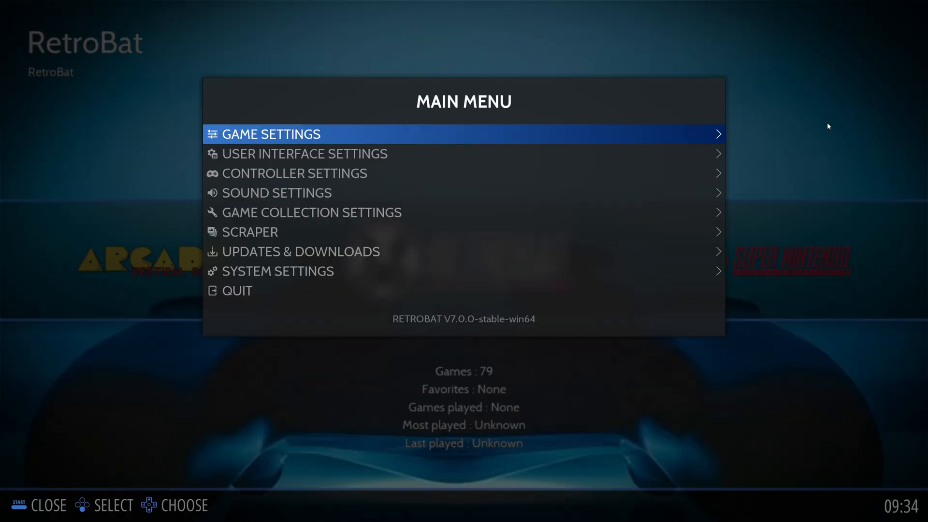
# Close the main menu so the system carousel can be moved to PlayStation 2
pyautogui.press('Escape')
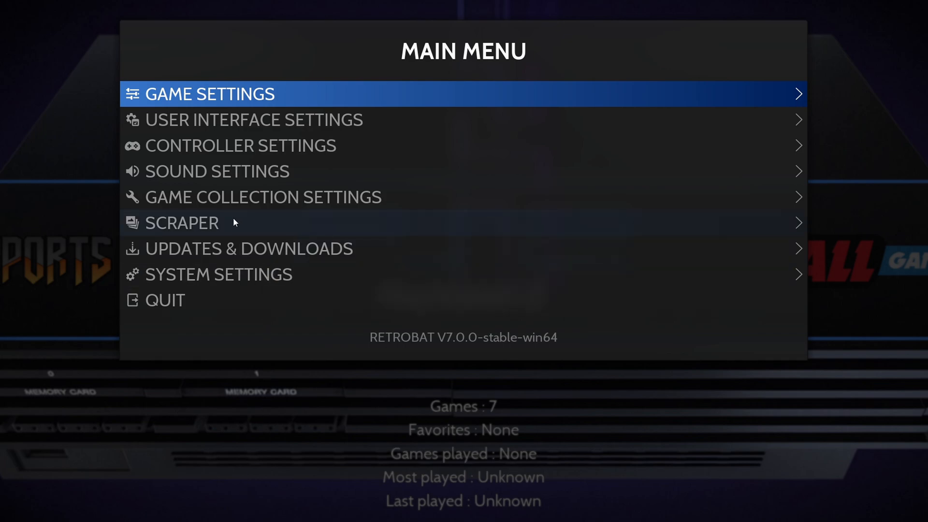
# Enter the ScreenScraper username and password in Scraper Settings and return to the scraper options
pyautogui.click(182, 223)
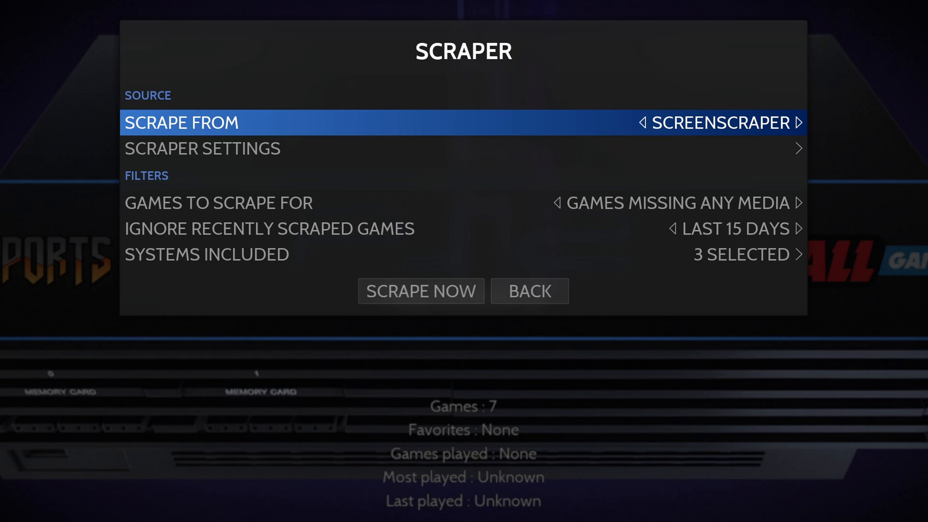
pyautogui.click(204, 148)
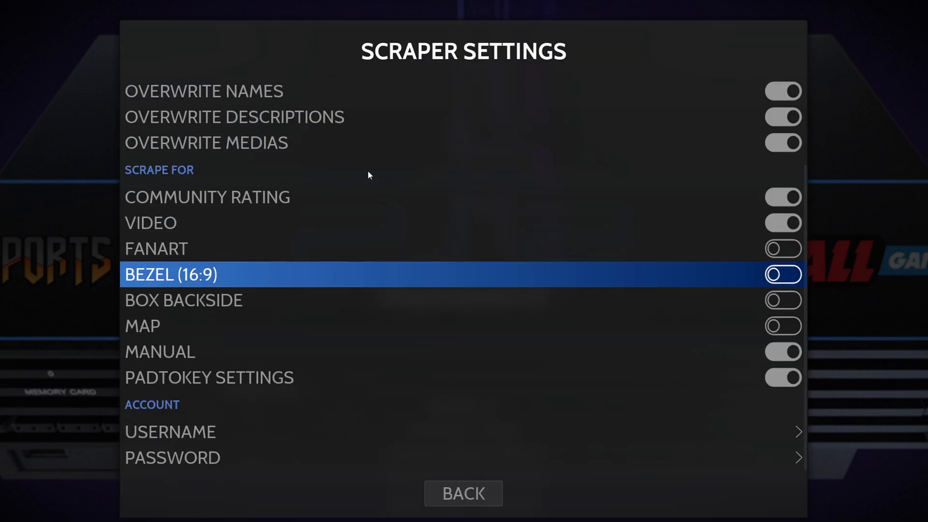
pyautogui.press('down')
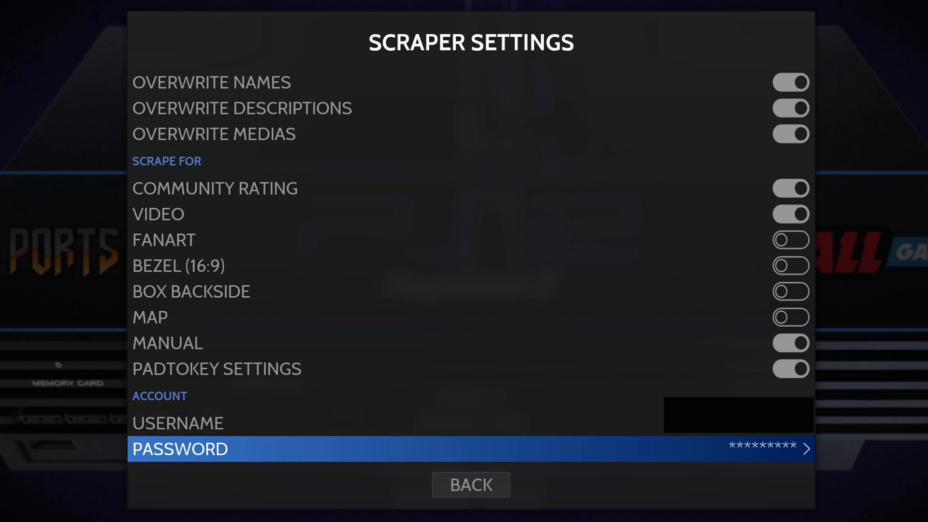
pyautogui.click(471, 485)
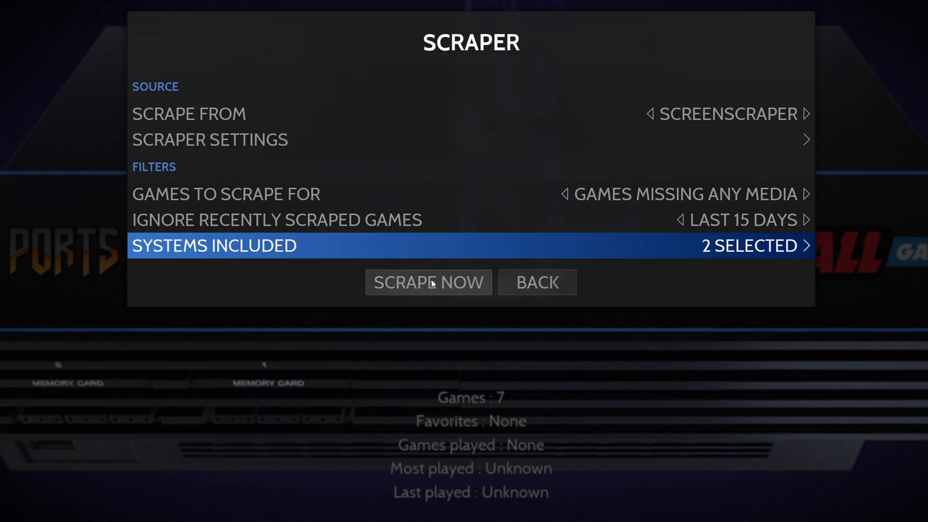
# Back out of the scraper menu toward the PlayStation 2 screen
pyautogui.click(429, 283)
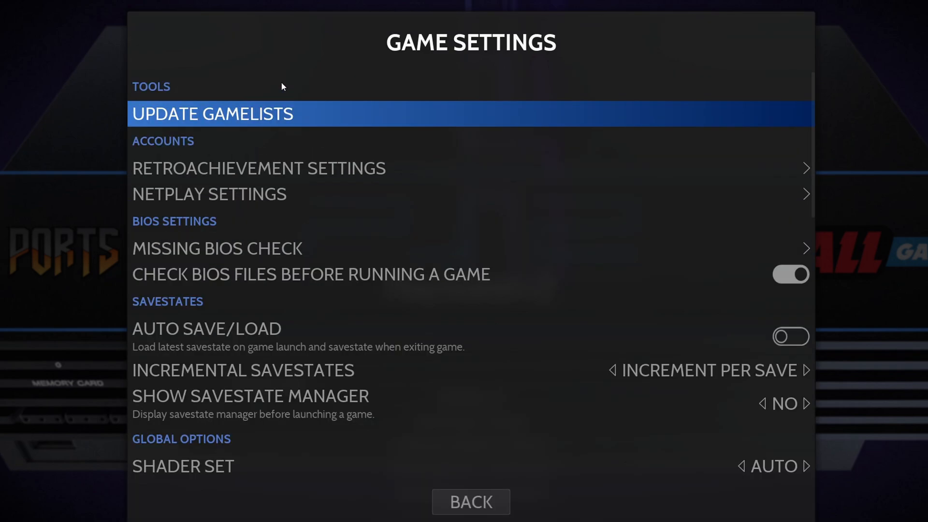
pyautogui.moveTo(302, 114)
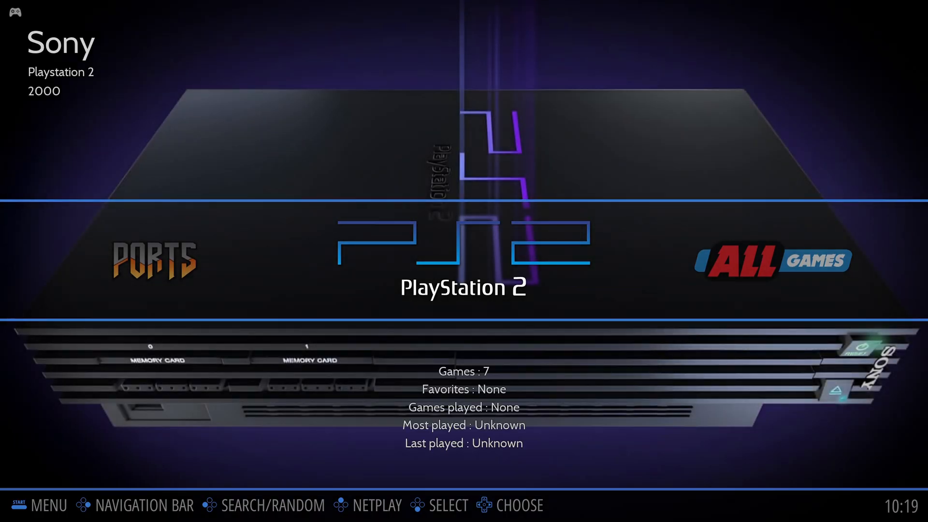
pyautogui.moveTo(480, 276)
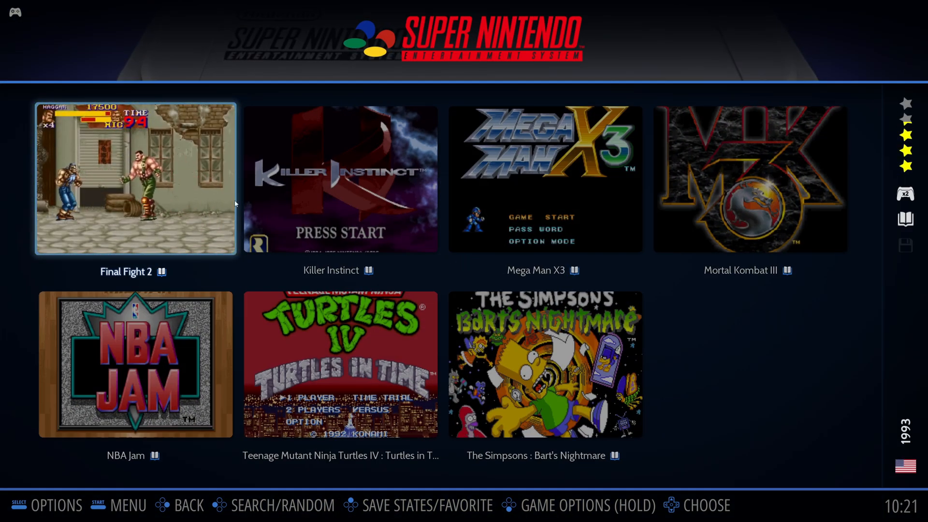
# Leave the Super Nintendo game list after viewing its seven titles
pyautogui.press('Right')
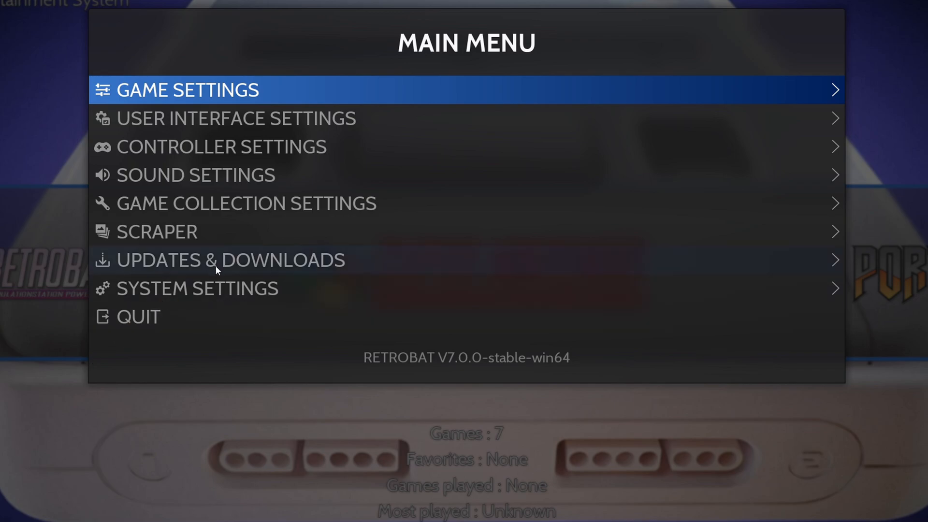
# Find ComicScrap in the Themes Downloader and install it
pyautogui.click(230, 261)
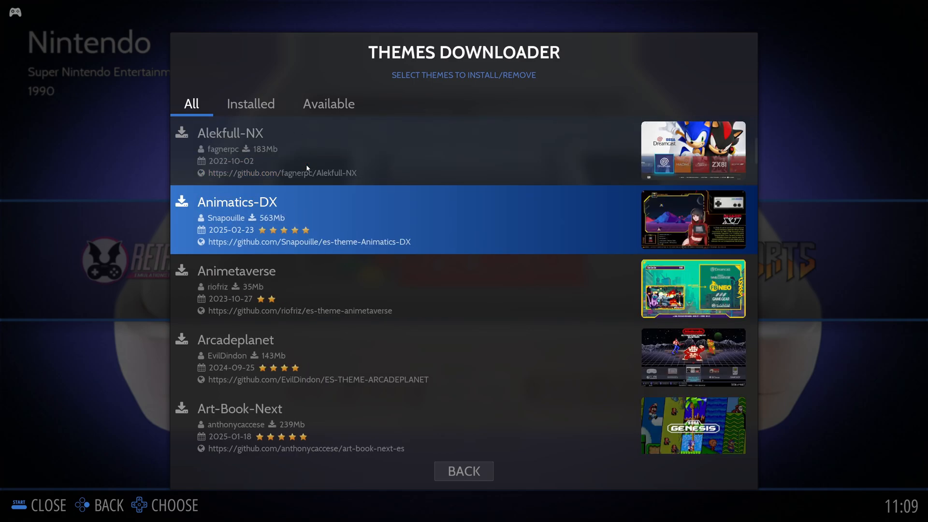
pyautogui.scroll(-3)
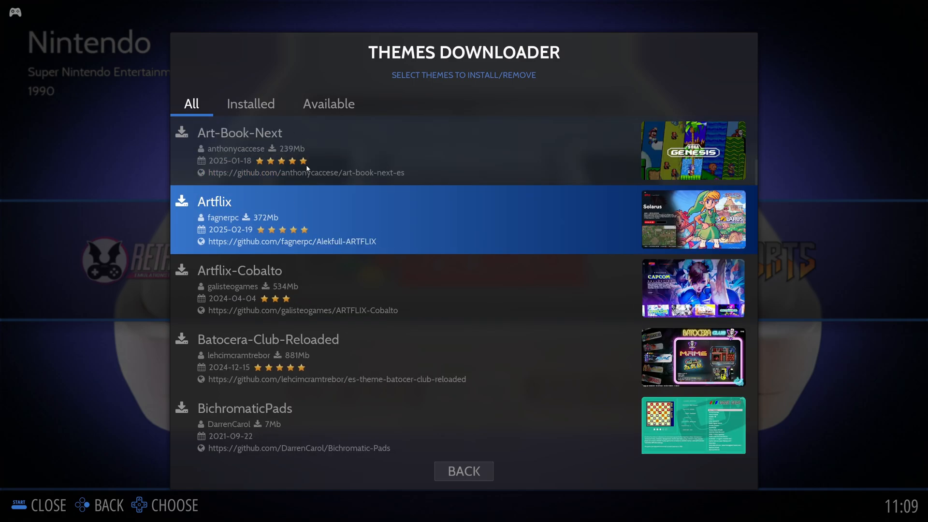
pyautogui.scroll(-3)
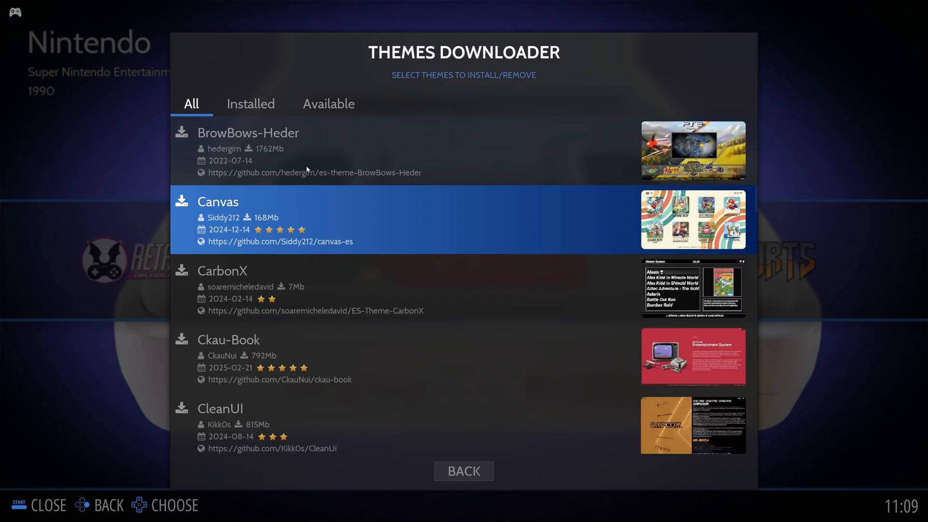
pyautogui.moveTo(315, 190)
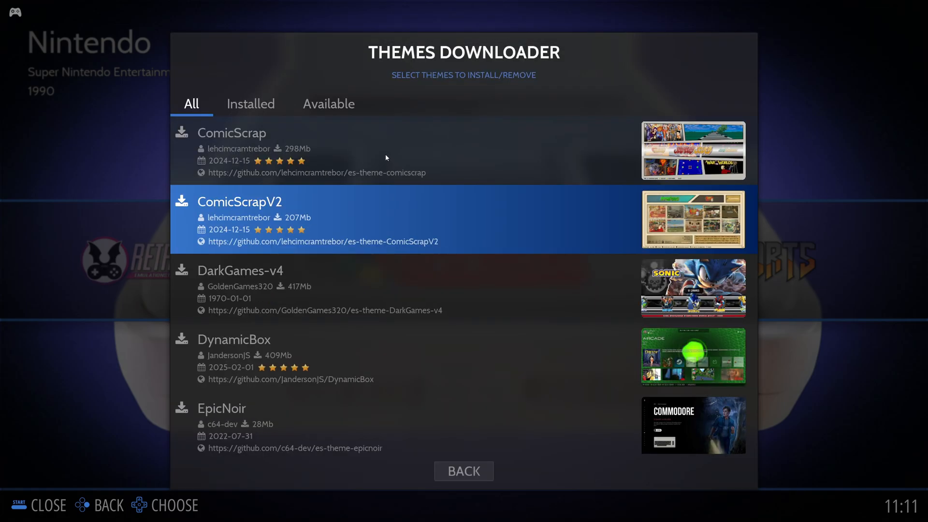
pyautogui.click(232, 133)
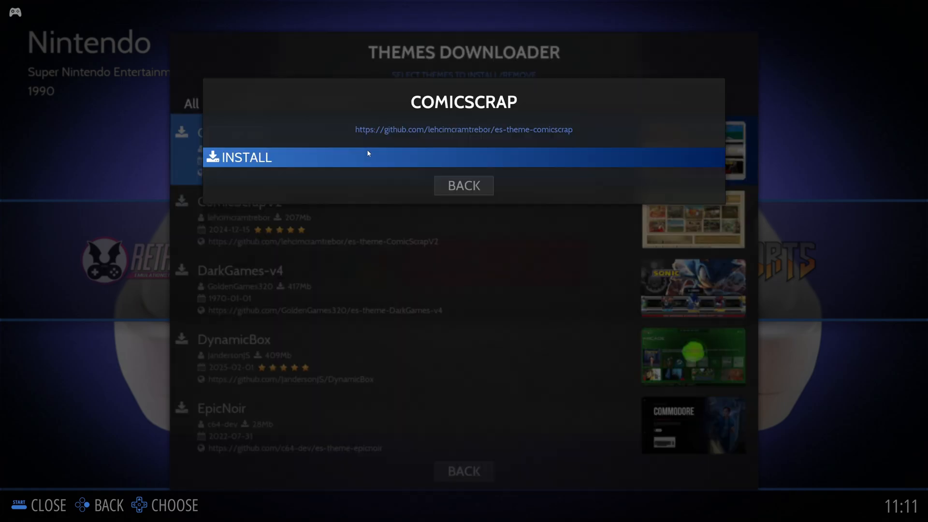
pyautogui.click(376, 157)
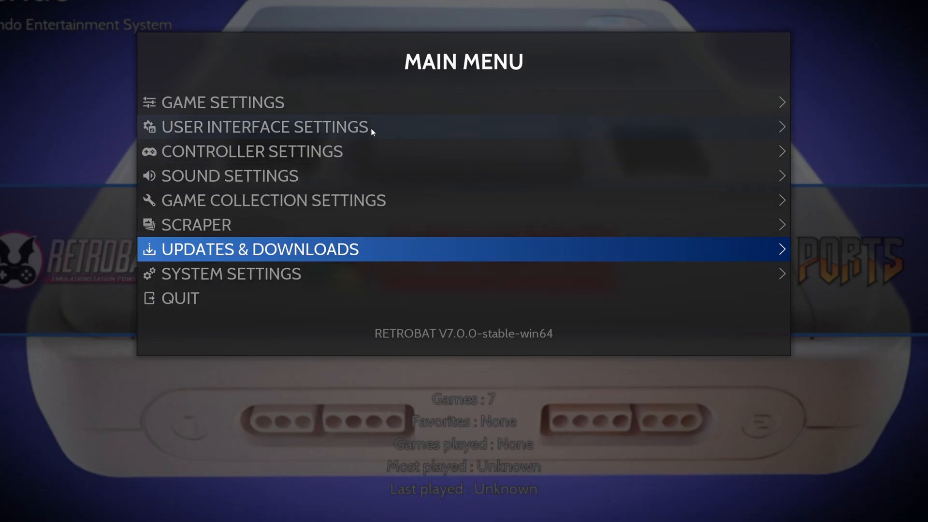
# Set the Theme Set to ES-THEME-COMICSCRAP in User Interface Settings and preview it
pyautogui.click(263, 128)
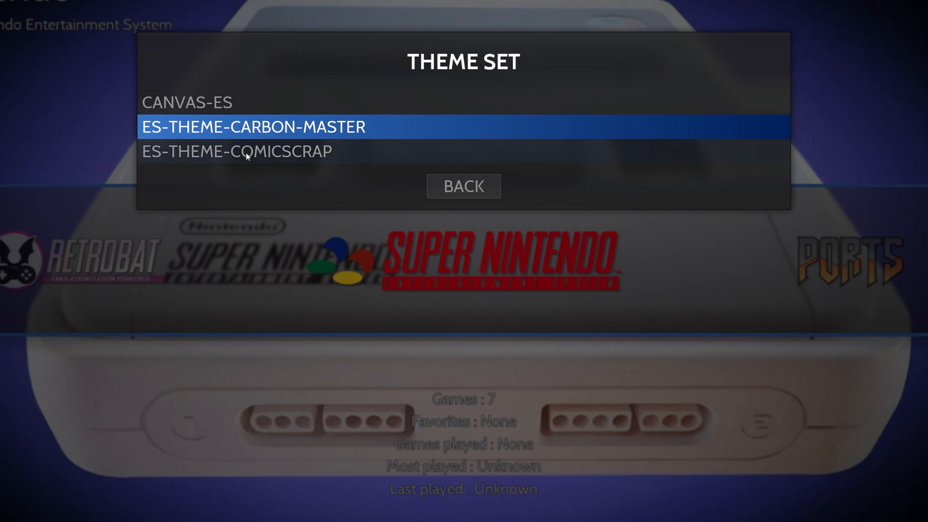
pyautogui.click(245, 151)
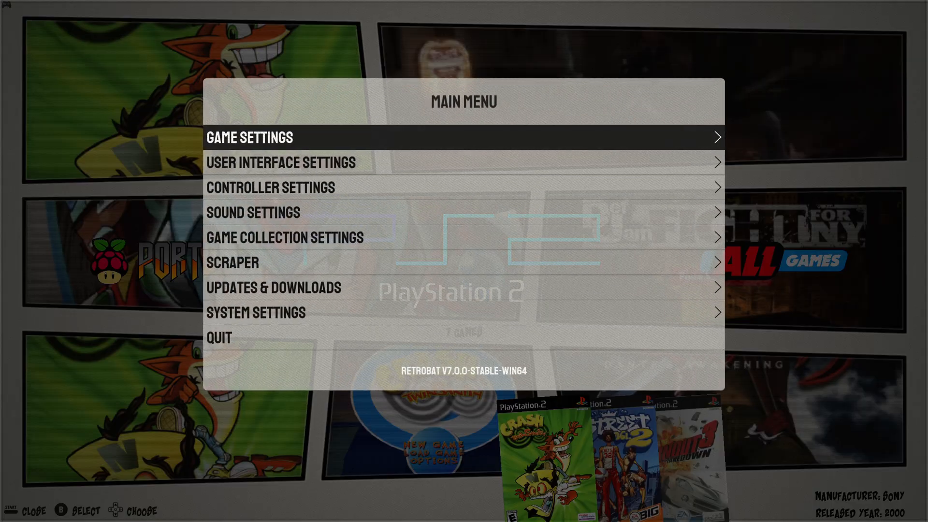
pyautogui.press('Escape')
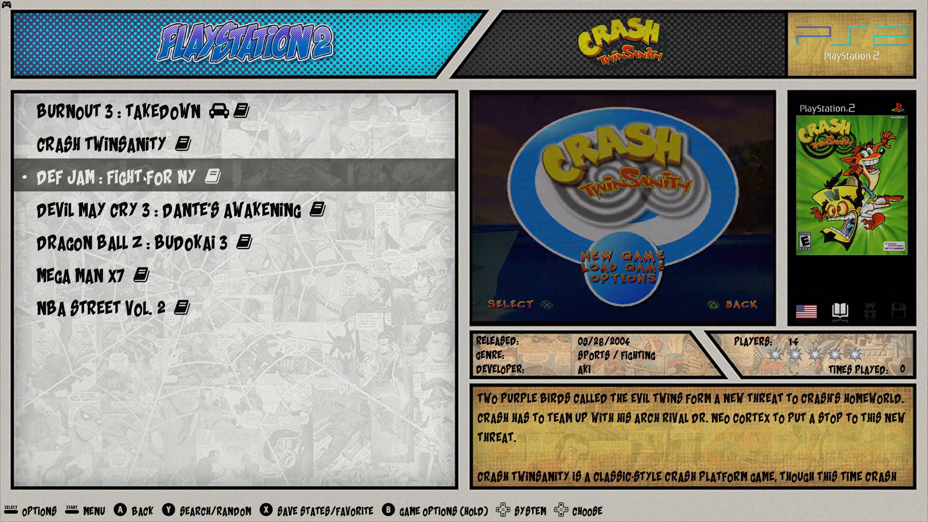
# Change the Theme Set to CANVAS-ES and view the home screen with it
pyautogui.press('Start')
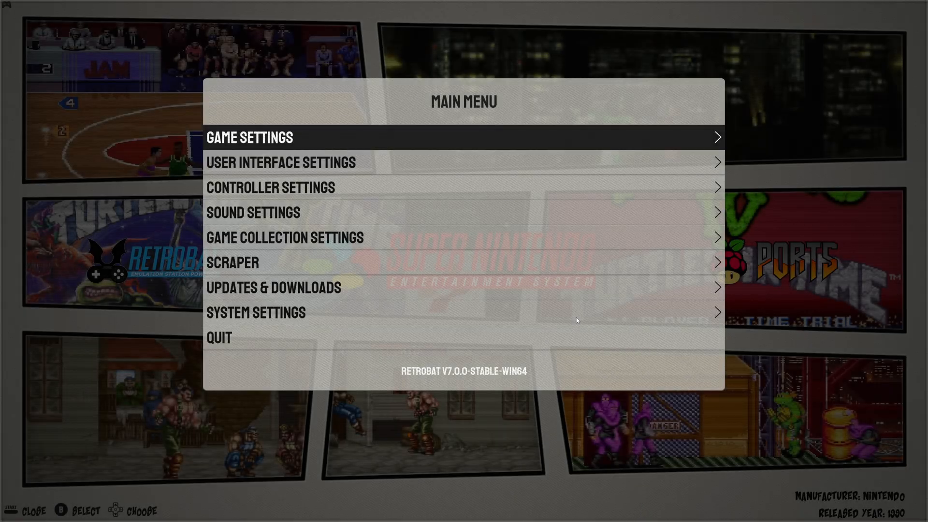
pyautogui.click(278, 162)
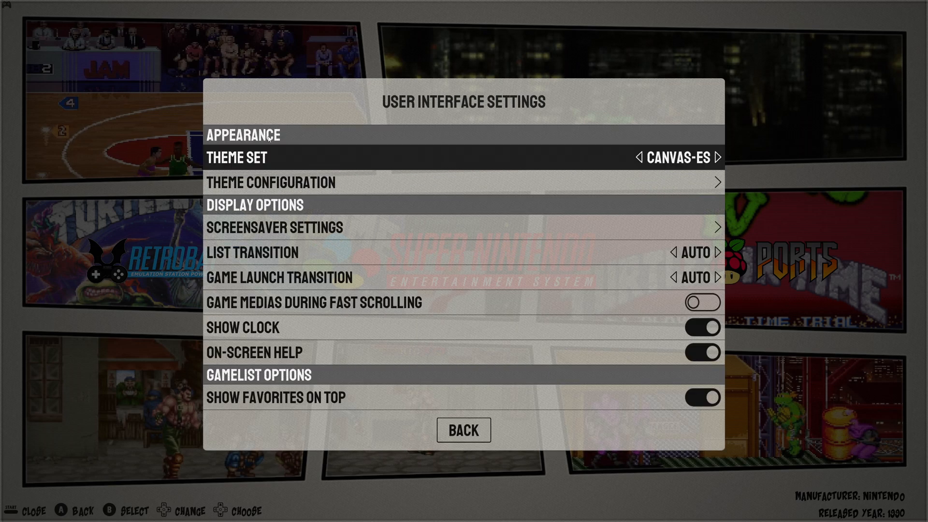
pyautogui.click(464, 430)
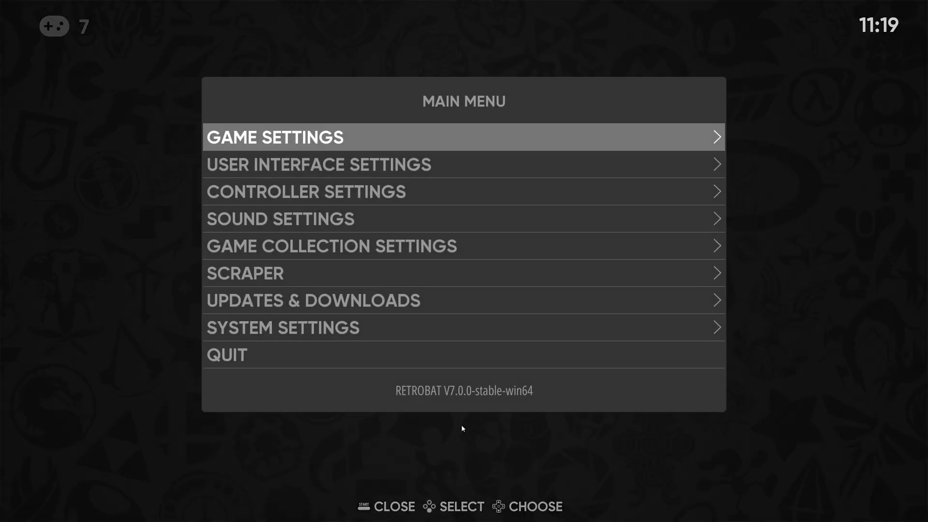
pyautogui.press('Escape')
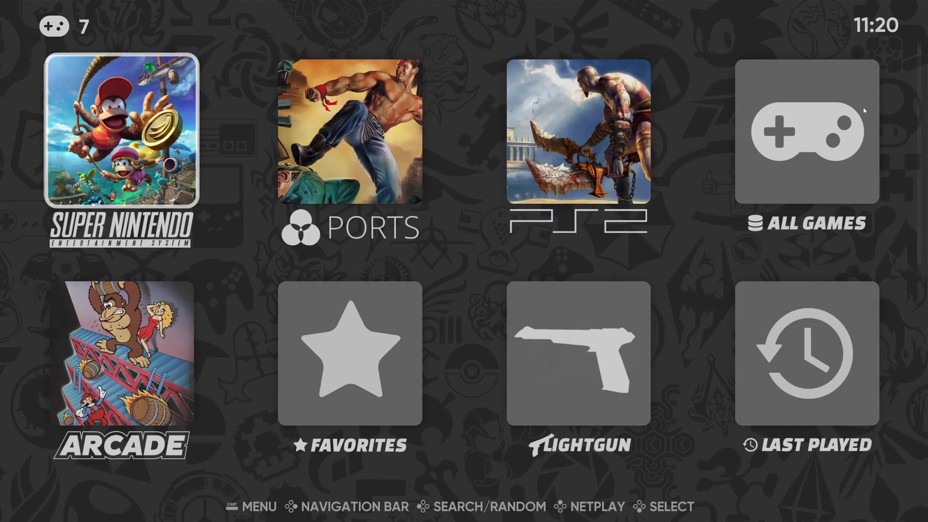
# Enter the Super Nintendo game list, select NBA Jam and bring up the menu
pyautogui.click(122, 133)
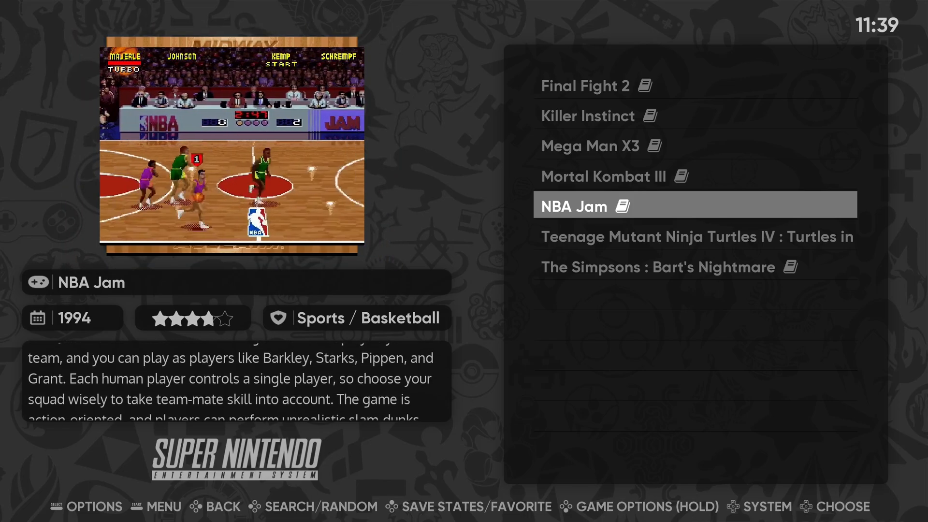
pyautogui.click(575, 206)
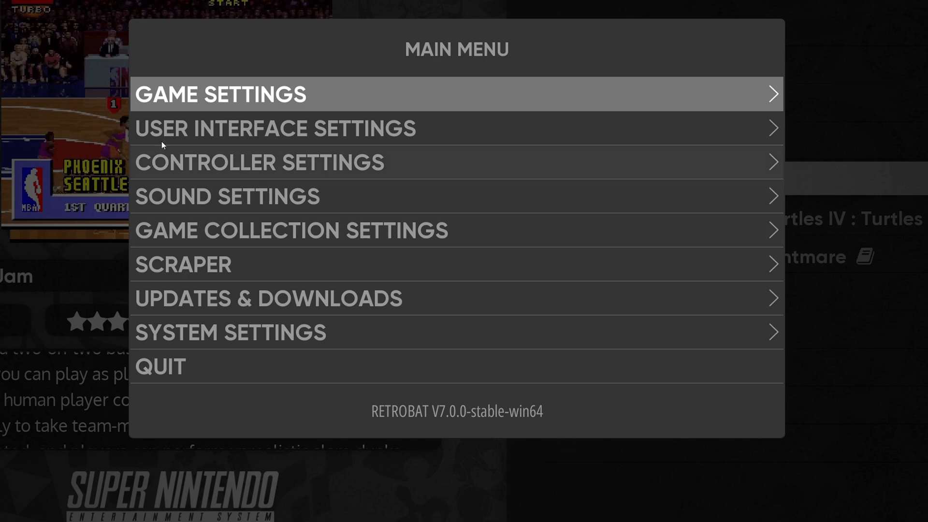
pyautogui.click(225, 95)
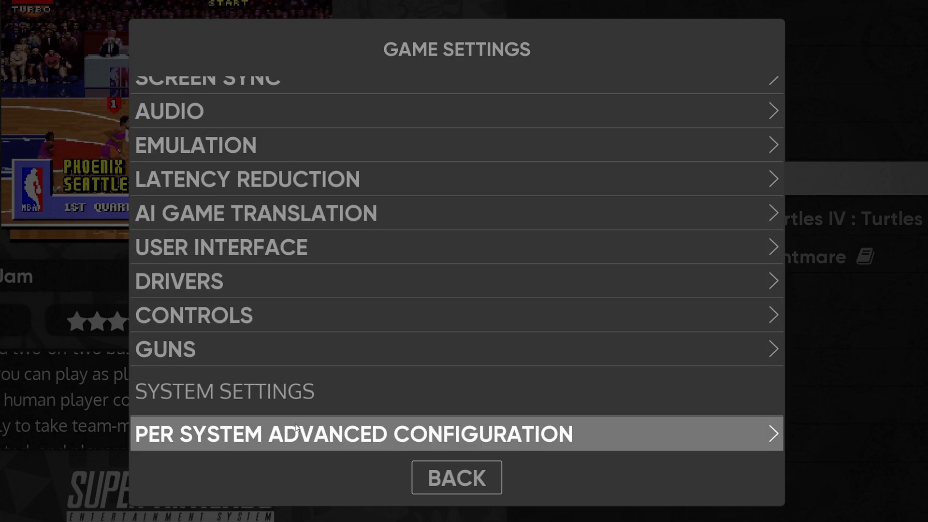
pyautogui.moveTo(450, 439)
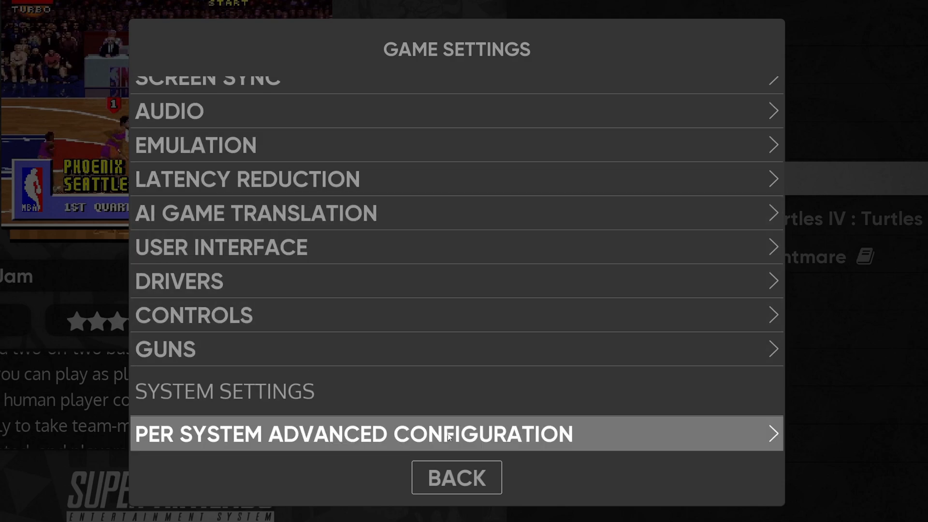
# In Super Nintendo's Per System Advanced Configuration set Shader Set and Decorations to None
pyautogui.click(348, 435)
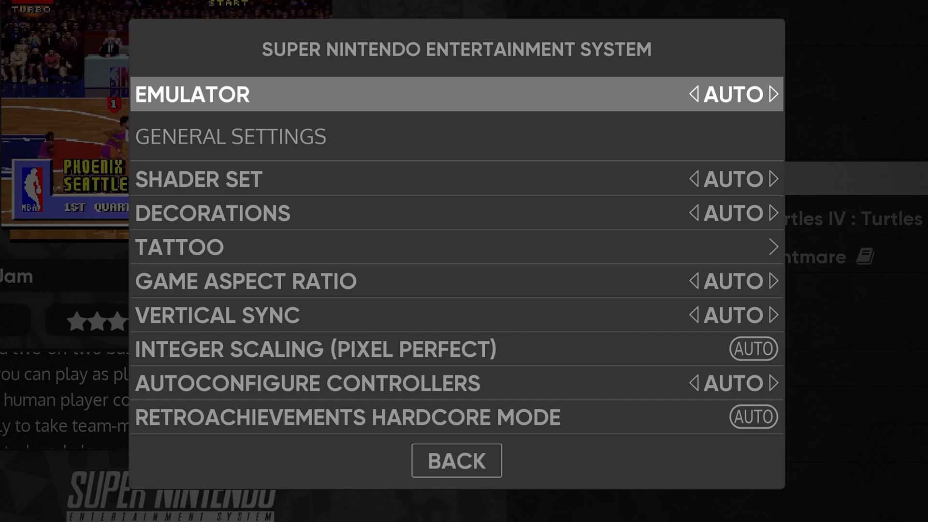
pyautogui.moveTo(920, 192)
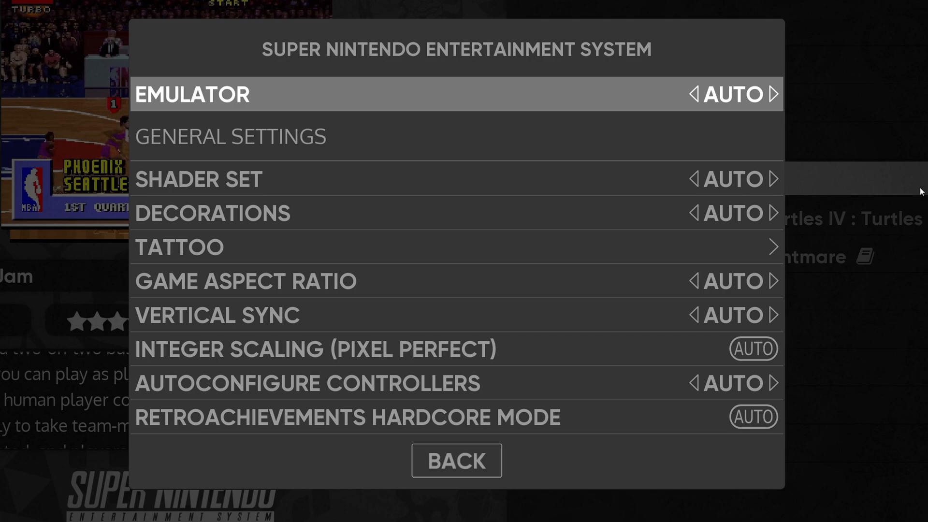
pyautogui.moveTo(775, 94)
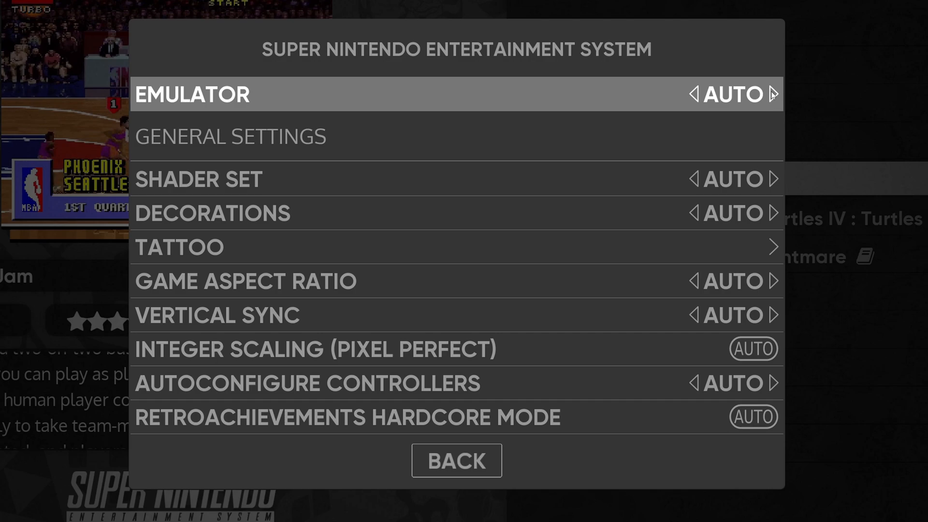
pyautogui.click(193, 94)
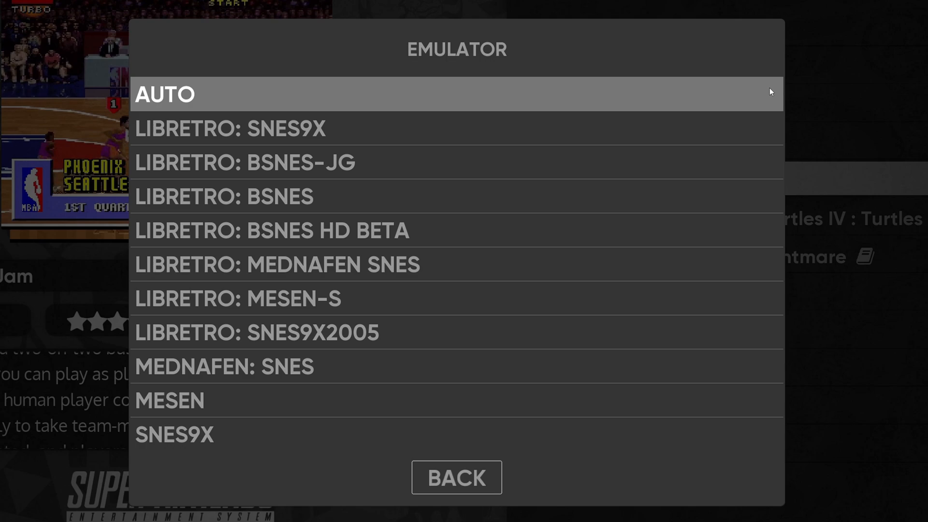
pyautogui.moveTo(472, 459)
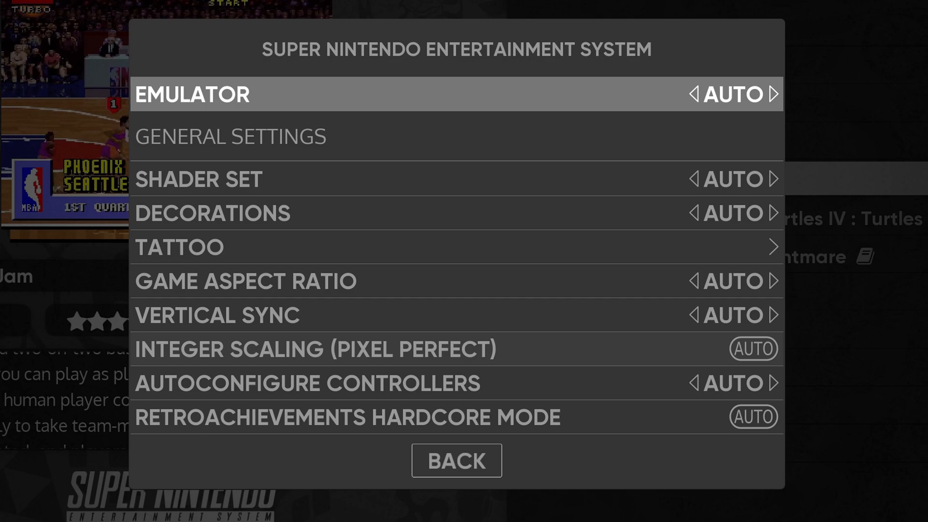
pyautogui.moveTo(703, 168)
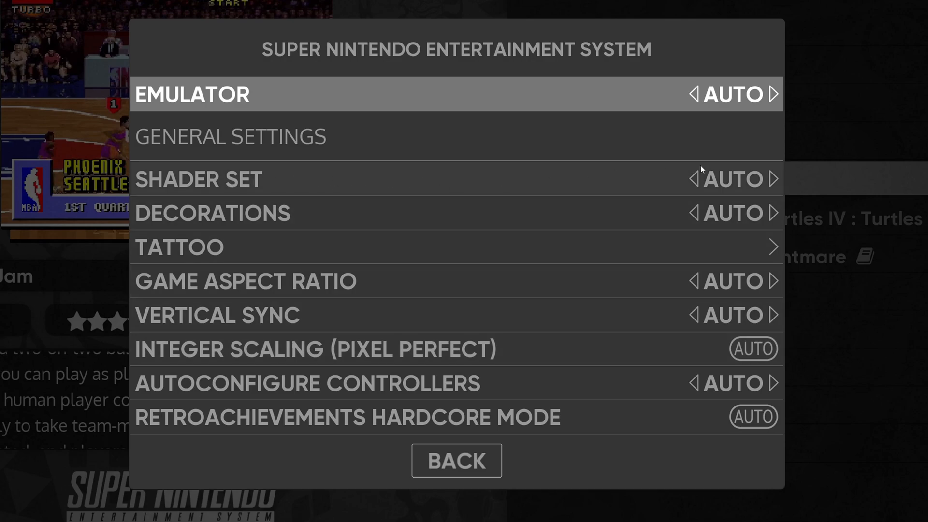
pyautogui.click(199, 180)
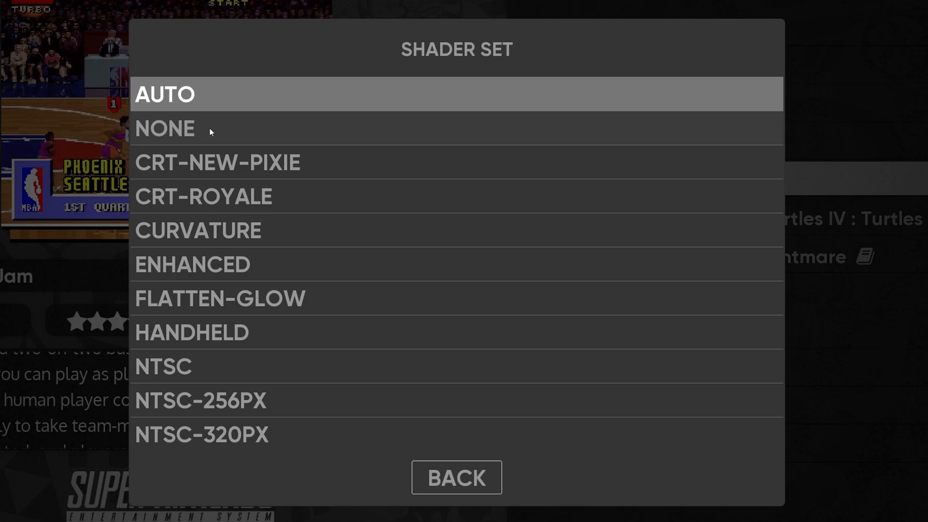
pyautogui.click(165, 127)
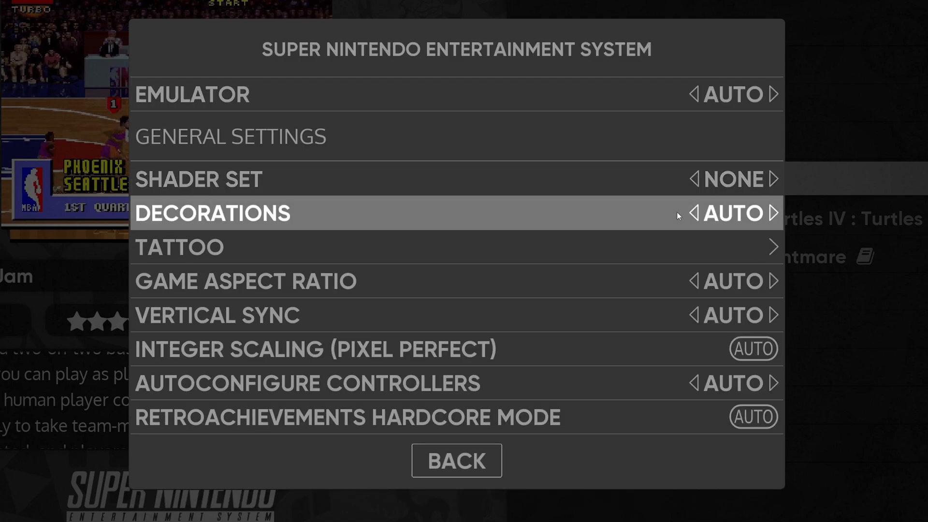
pyautogui.click(216, 213)
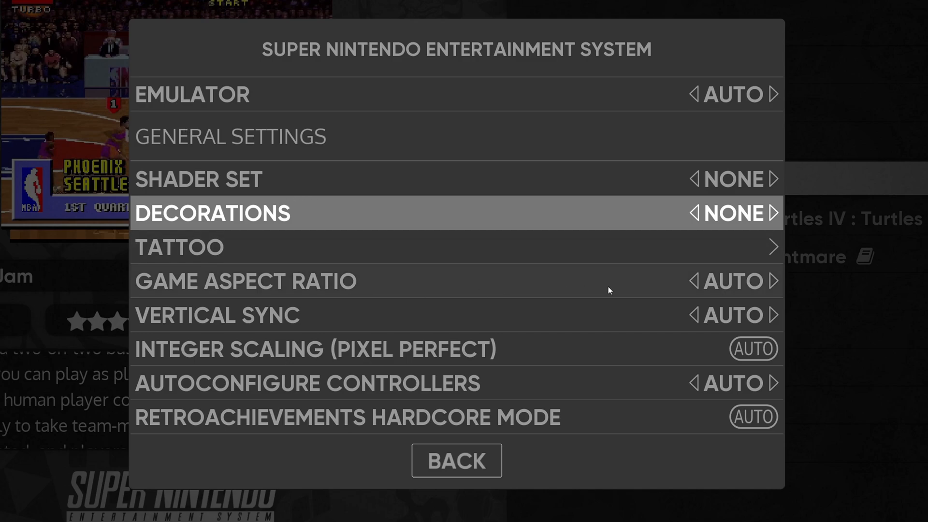
pyautogui.click(244, 282)
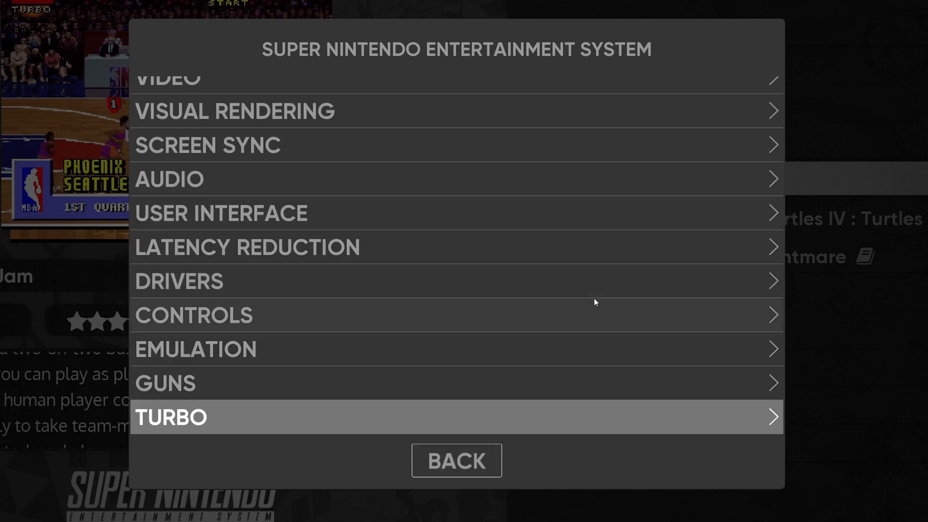
pyautogui.moveTo(456, 467)
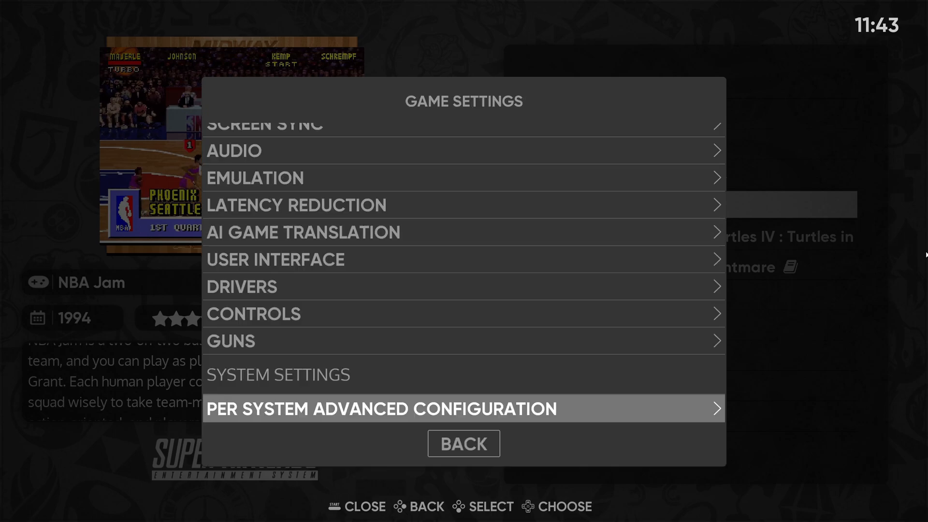
# Back out to the game list and launch Def Jam: Fight for NY
pyautogui.click(463, 444)
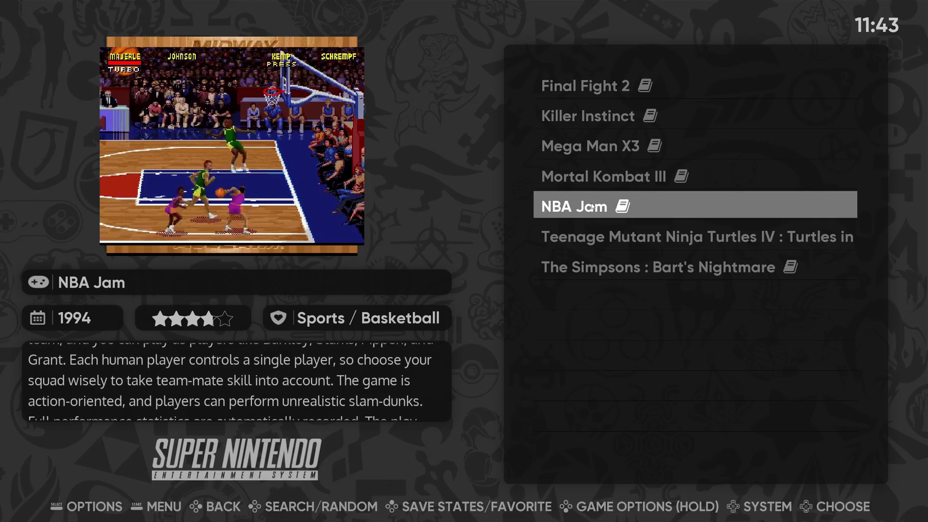
pyautogui.click(592, 206)
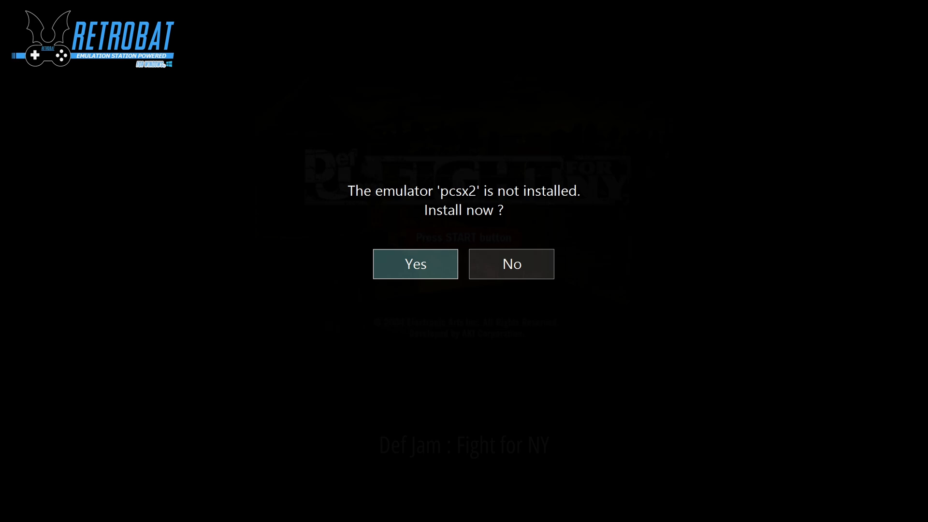
# Accept installing the missing PCSX2 emulator for Def Jam: Fight for NY
pyautogui.click(416, 264)
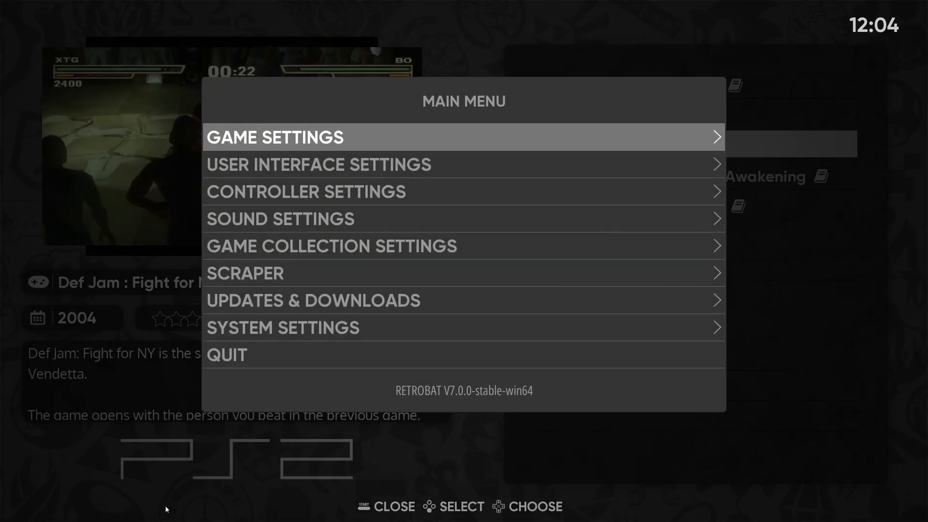
pyautogui.moveTo(294, 143)
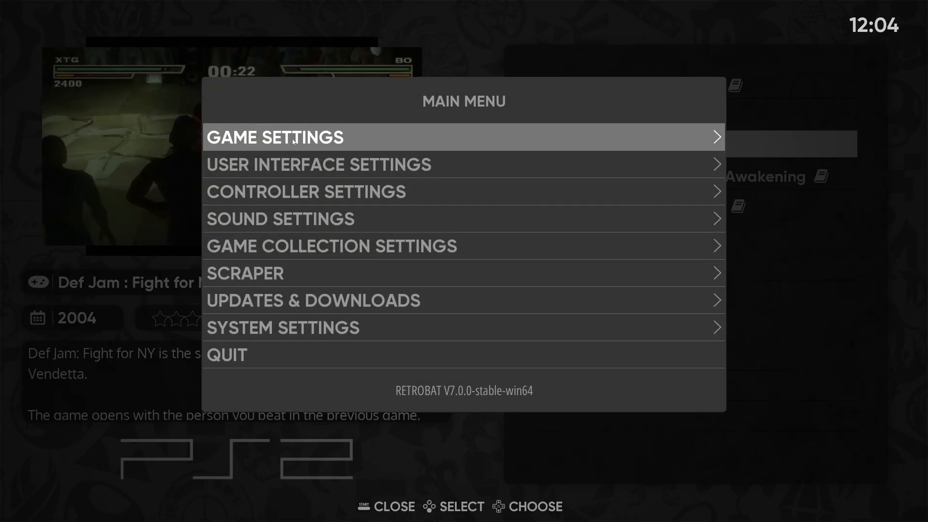
# In PlayStation 2's Per System Advanced Configuration set the emulator to PCSX2 and aspect ratio 16/9
pyautogui.click(292, 137)
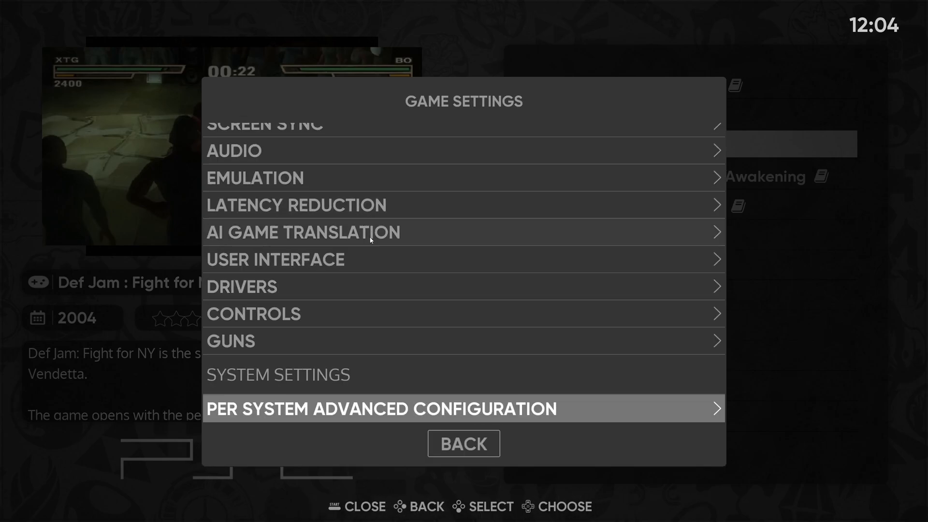
pyautogui.moveTo(486, 410)
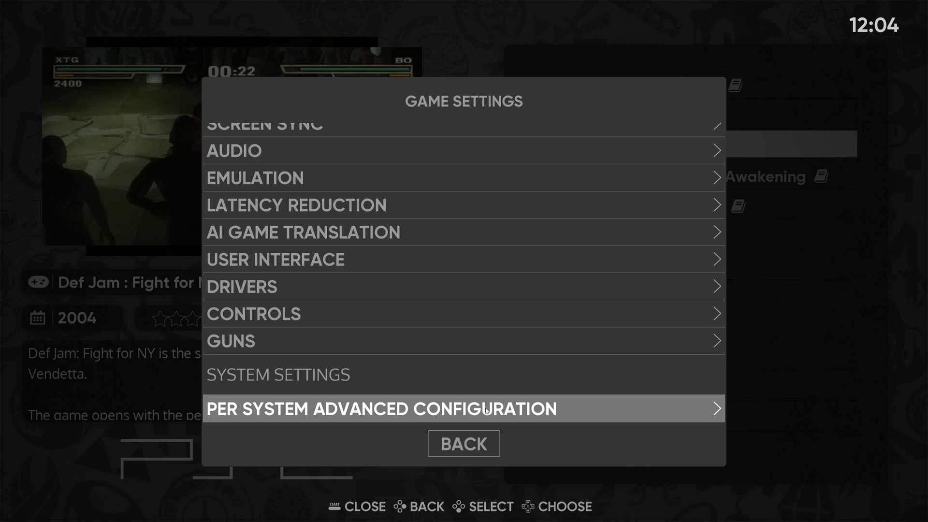
pyautogui.click(485, 409)
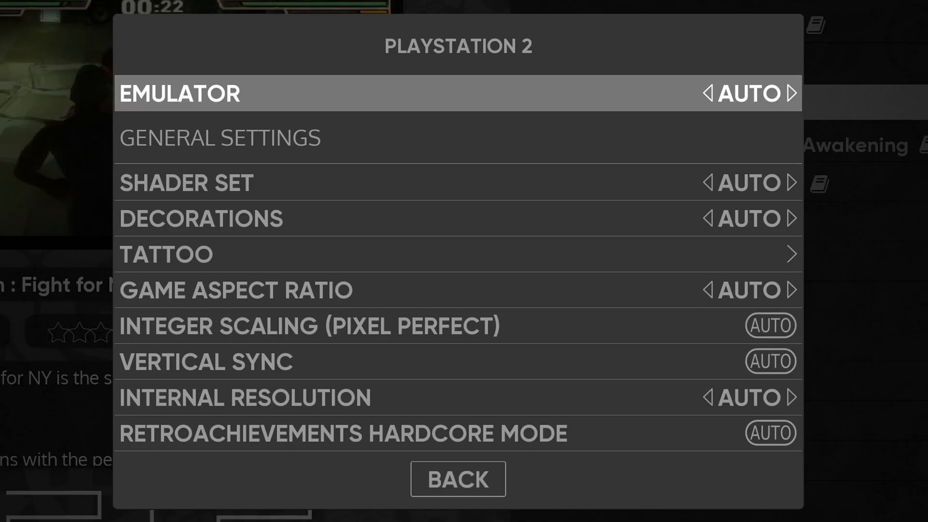
pyautogui.moveTo(791, 95)
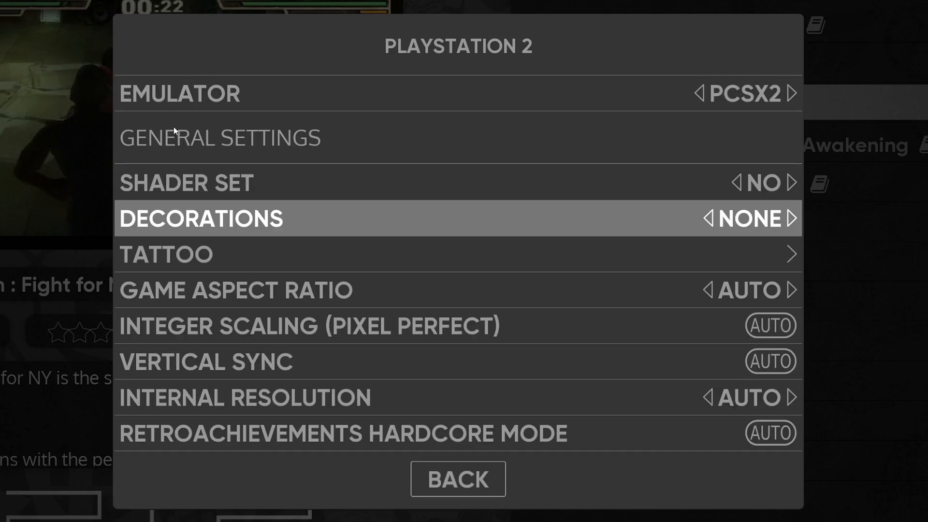
pyautogui.moveTo(381, 292)
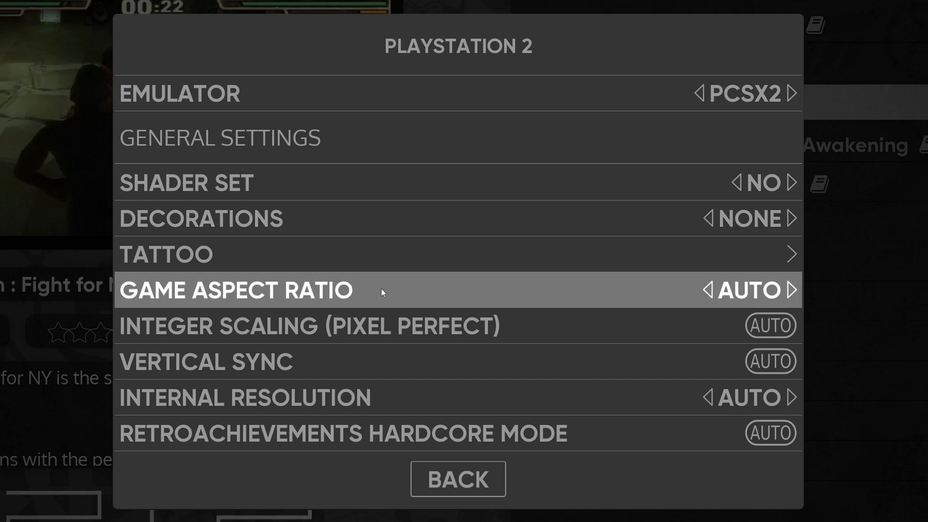
pyautogui.click(240, 290)
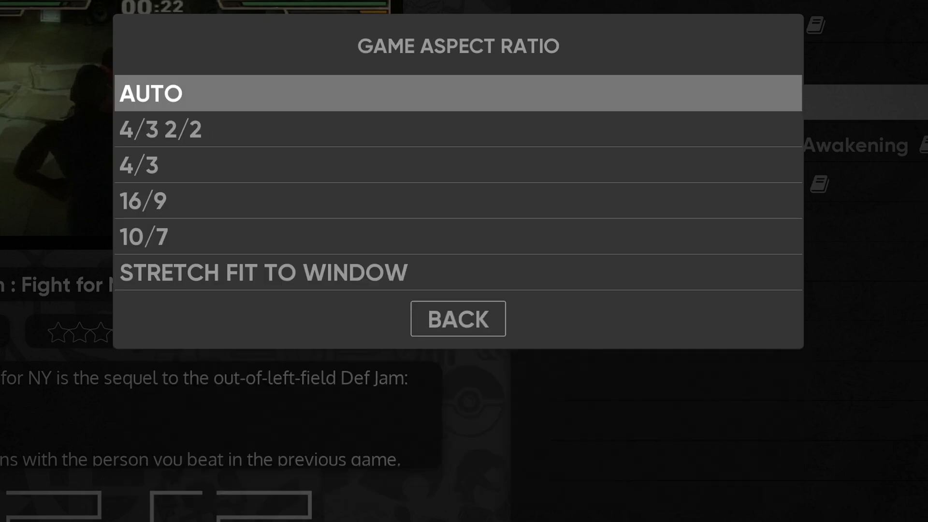
pyautogui.moveTo(230, 216)
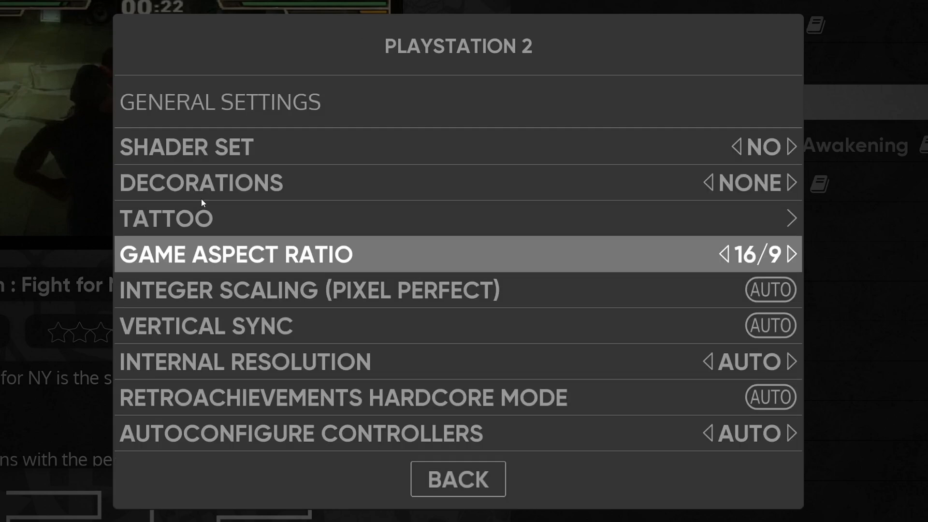
pyautogui.moveTo(418, 368)
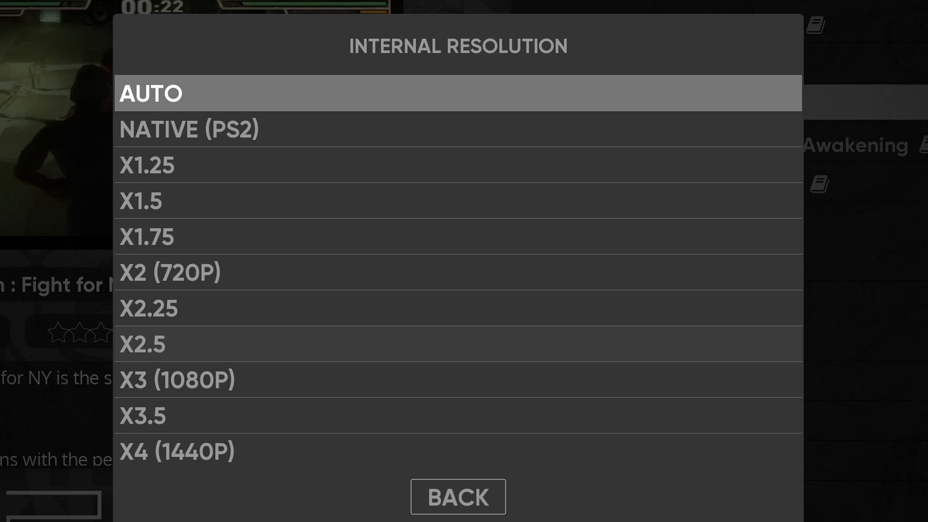
pyautogui.moveTo(386, 389)
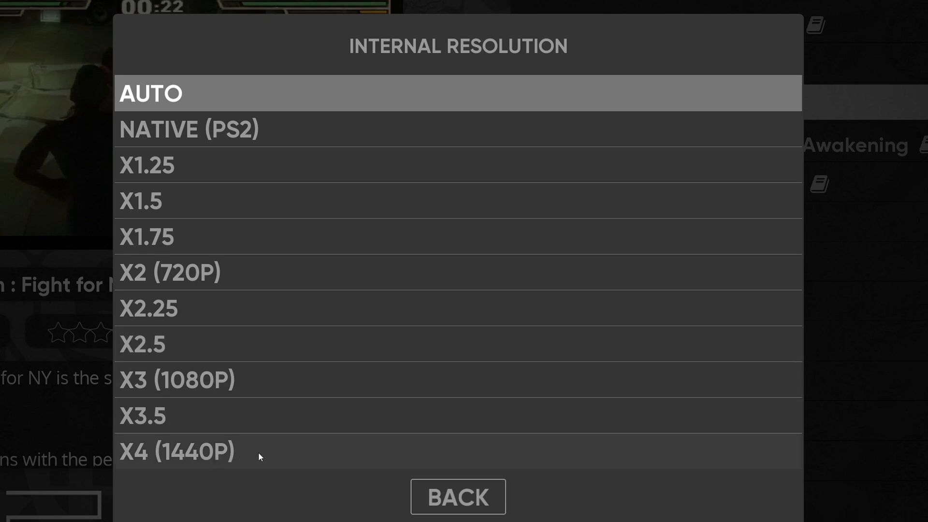
# Set internal resolution to X4 (1440P) and Visual Rendering anisotropic filtering to 8X
pyautogui.click(176, 452)
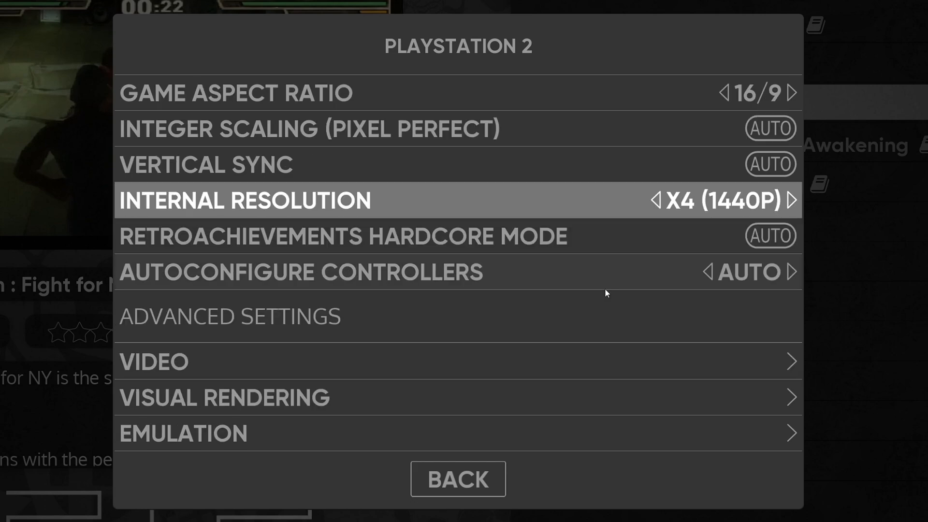
pyautogui.moveTo(377, 400)
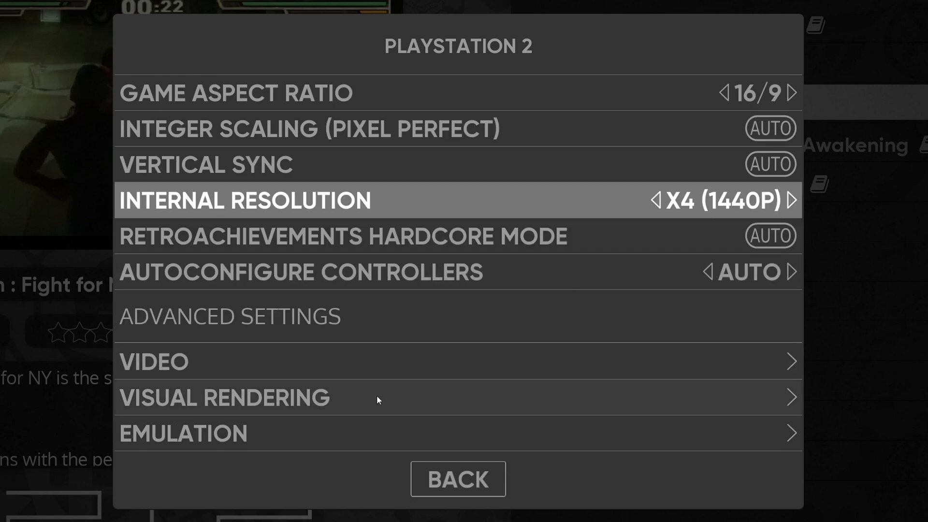
pyautogui.click(224, 398)
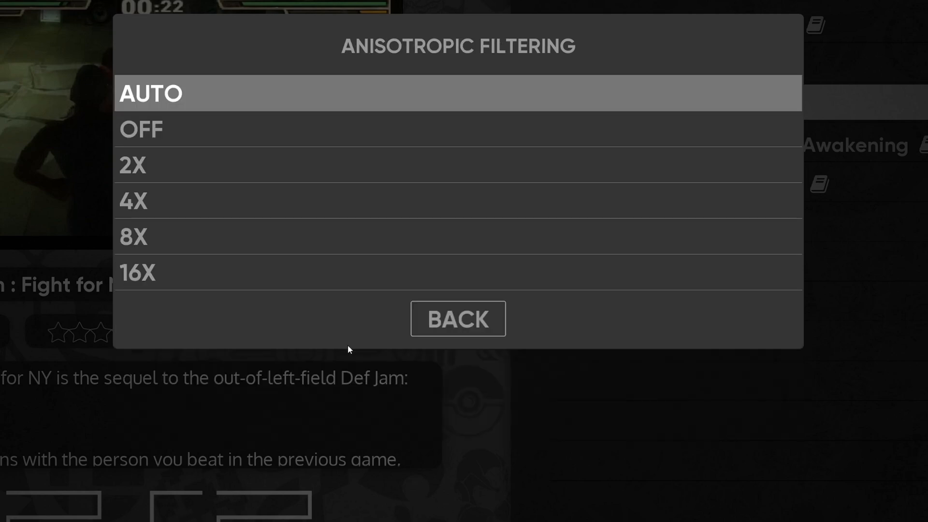
pyautogui.click(136, 236)
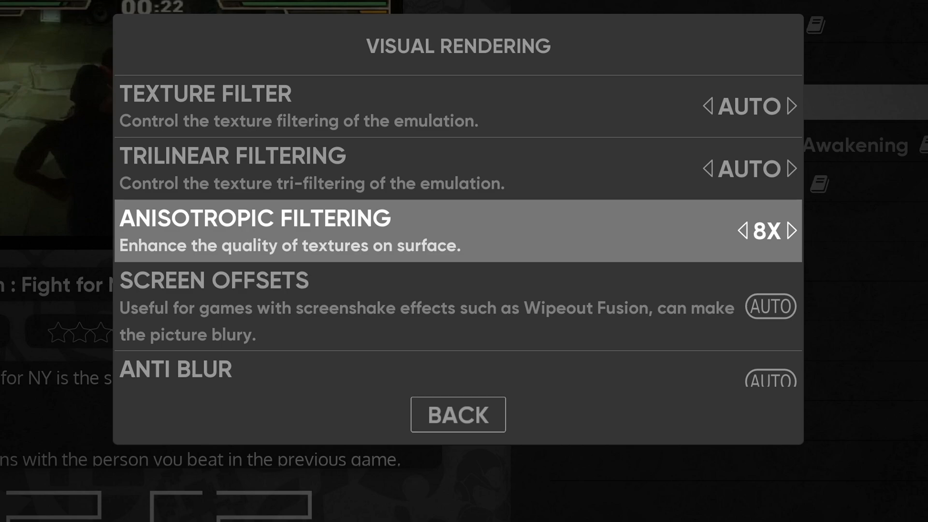